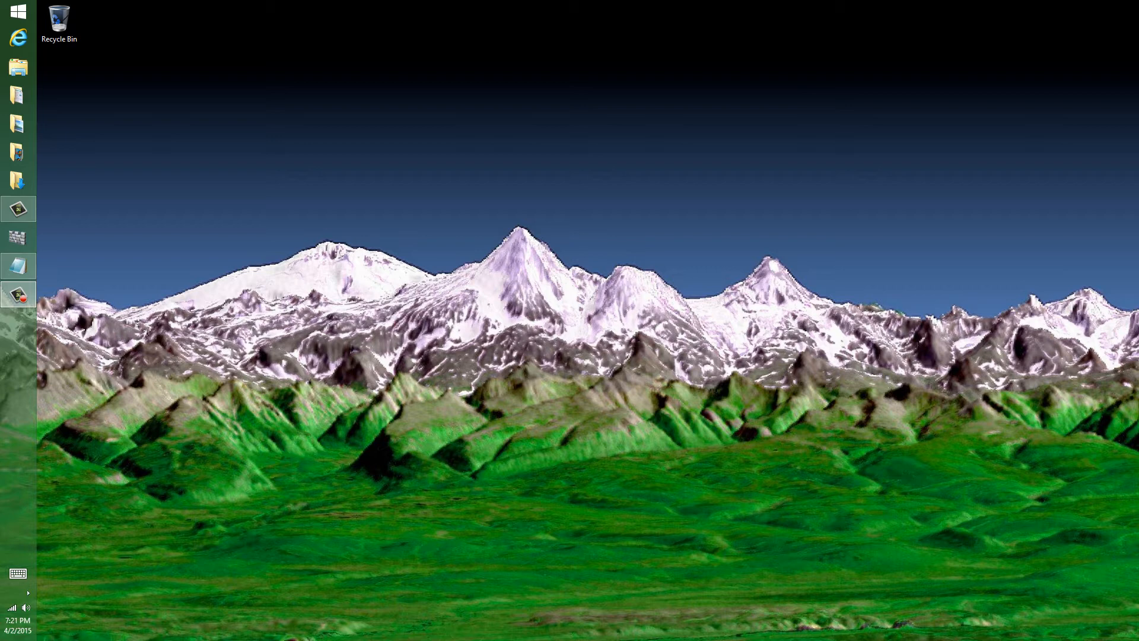
mouse_move(769, 499)
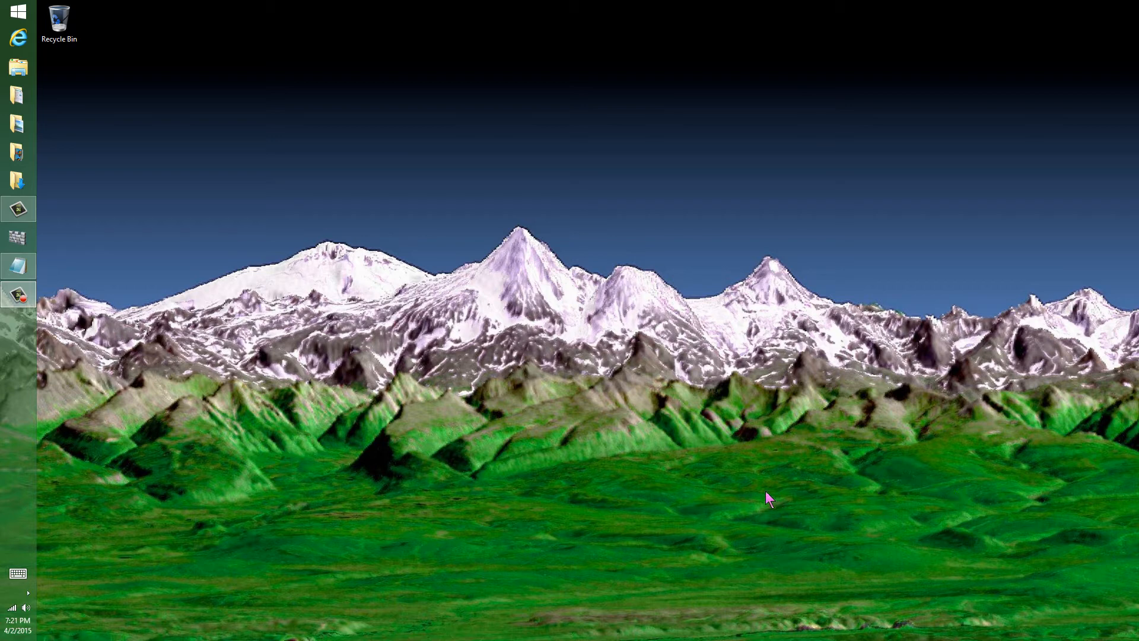
mouse_move(755, 438)
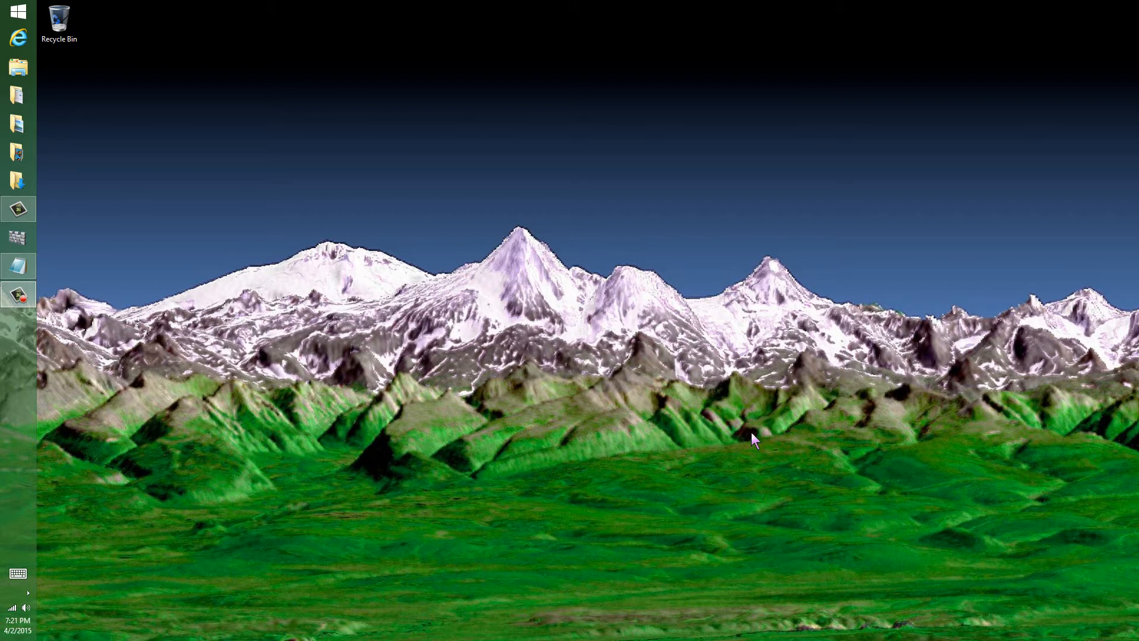
mouse_move(740, 336)
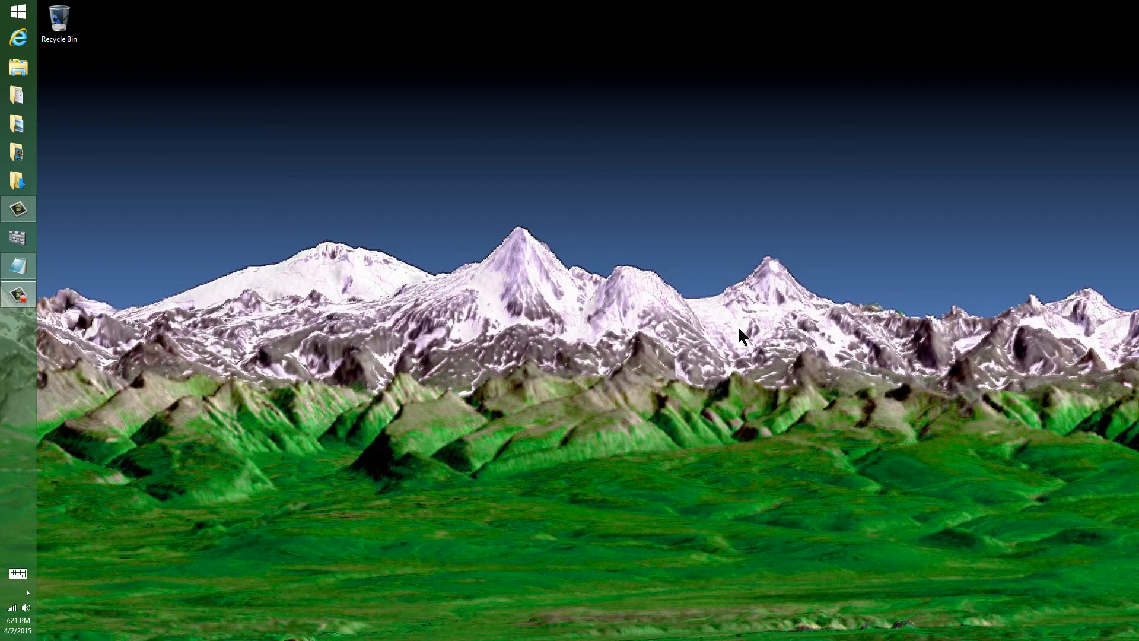
mouse_move(722, 391)
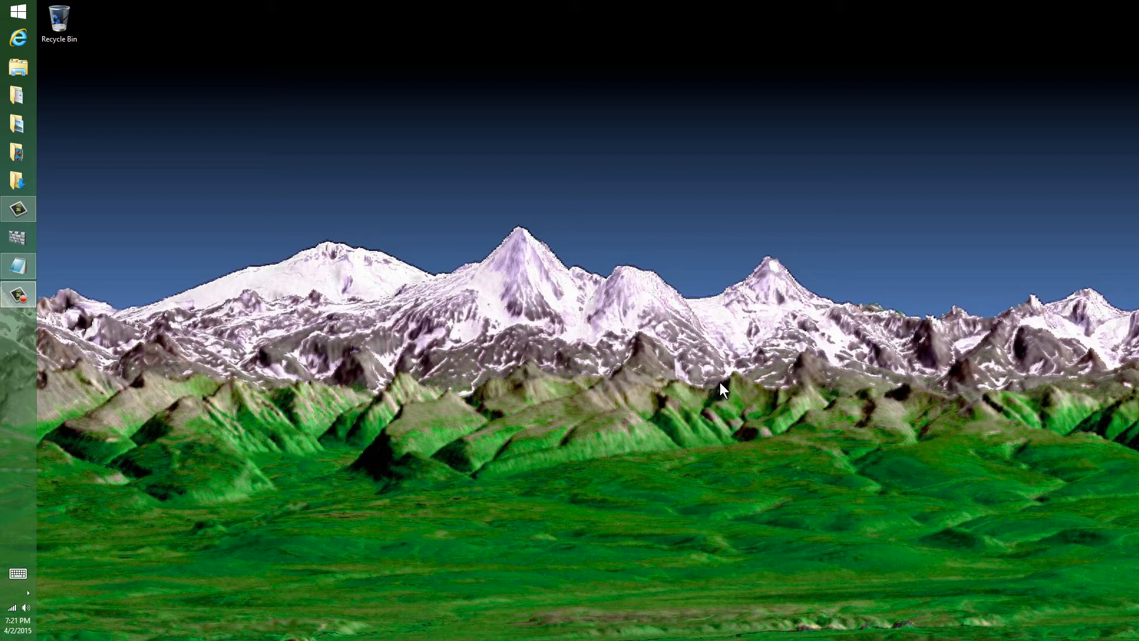
mouse_move(657, 357)
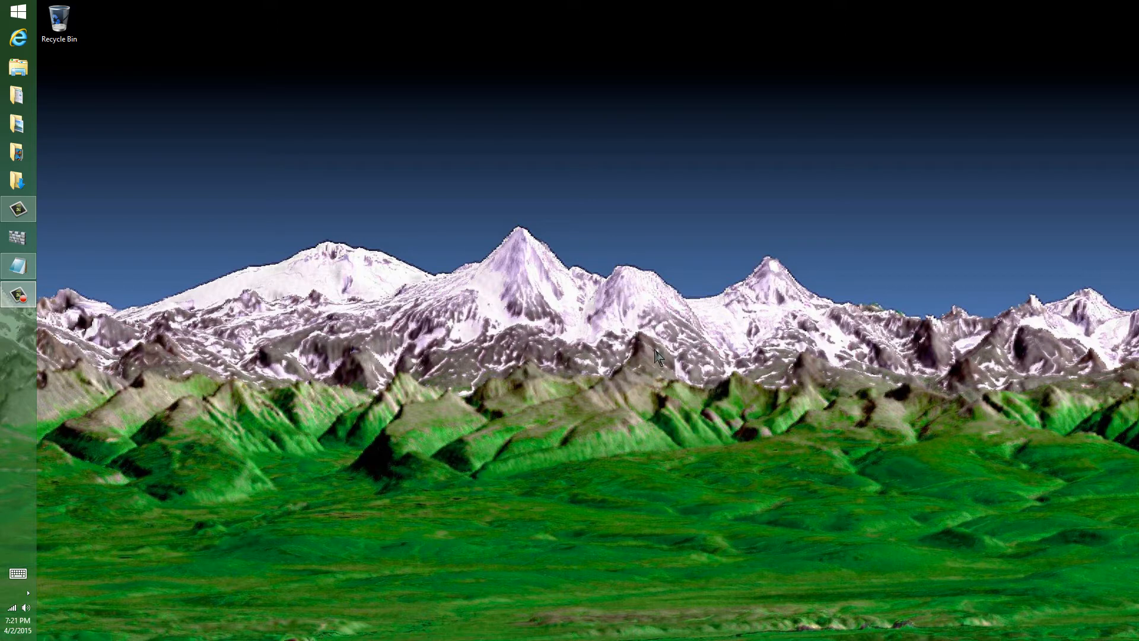
mouse_move(658, 316)
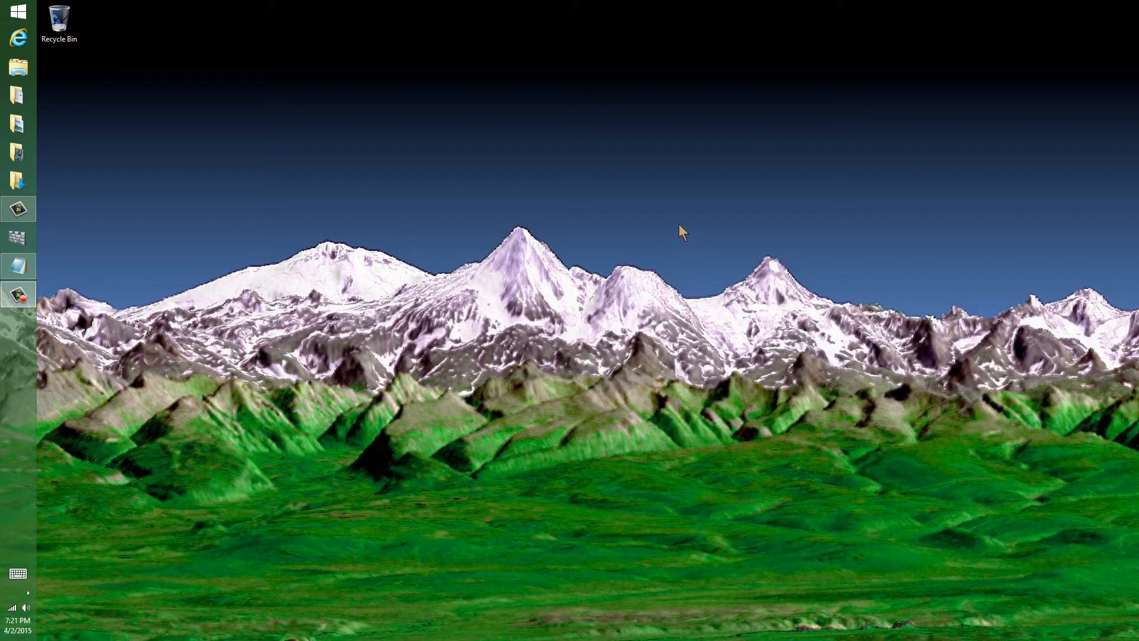
mouse_move(488, 200)
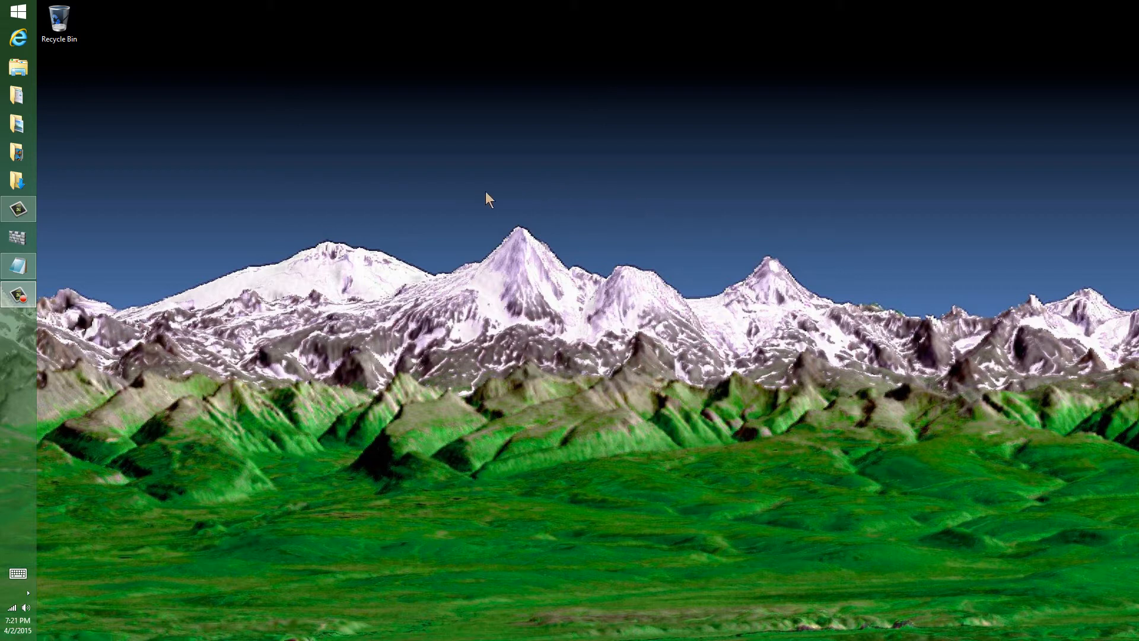
mouse_move(433, 305)
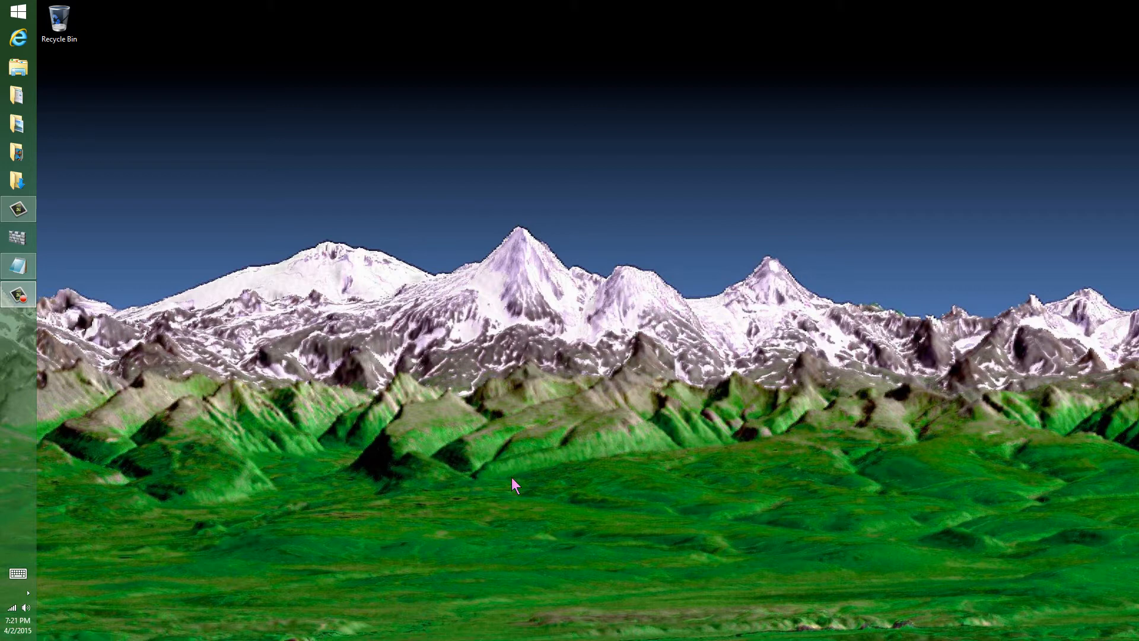
mouse_move(528, 510)
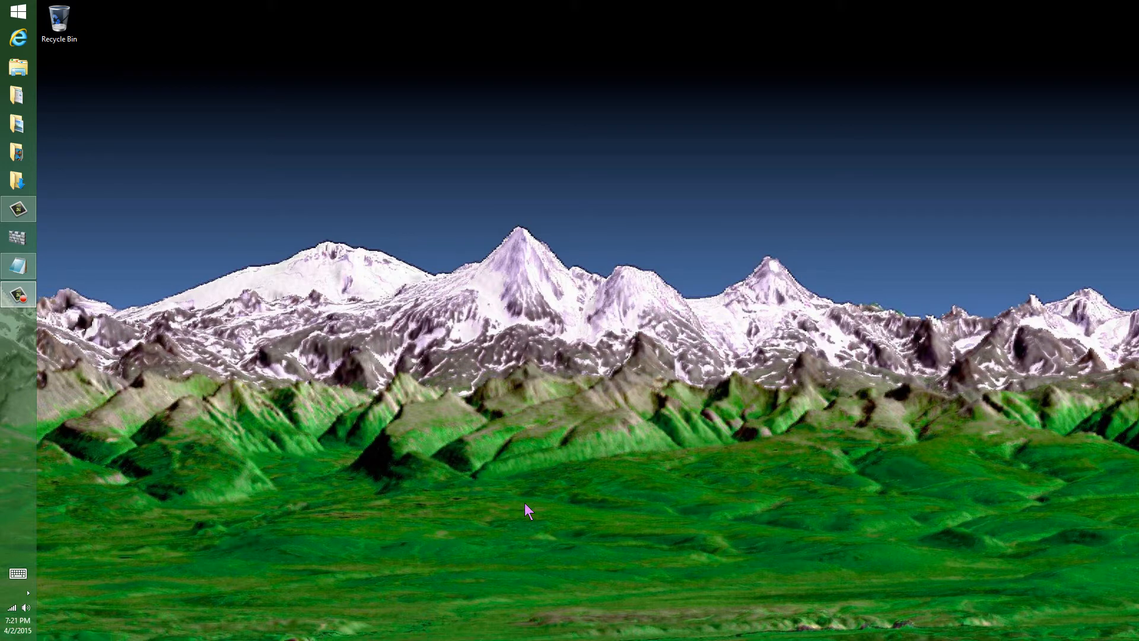
mouse_move(469, 522)
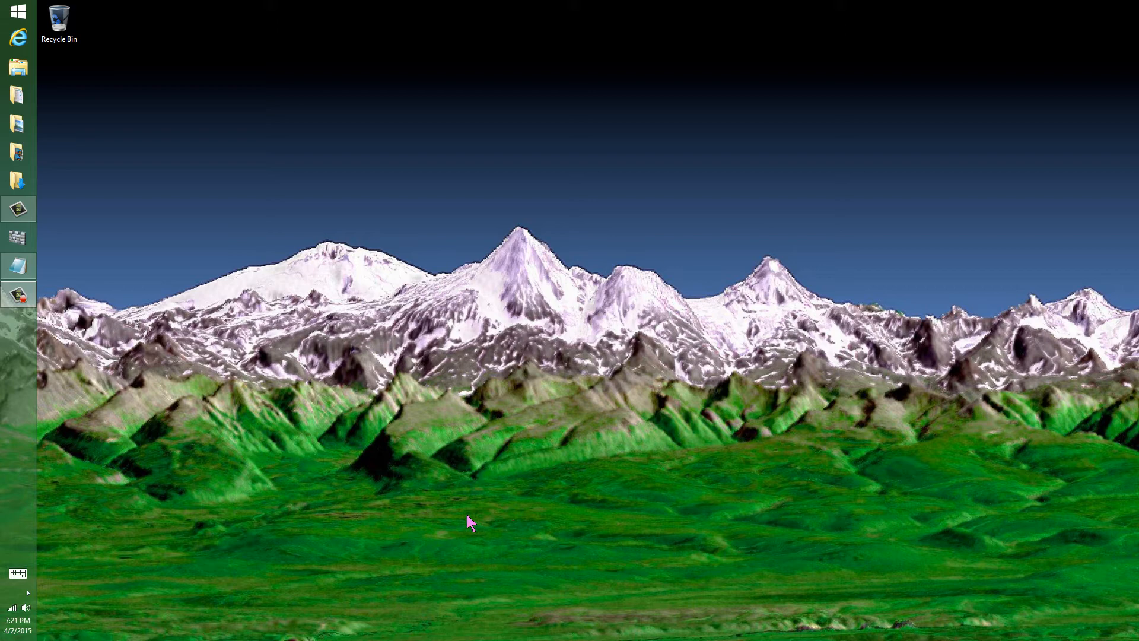
mouse_move(448, 524)
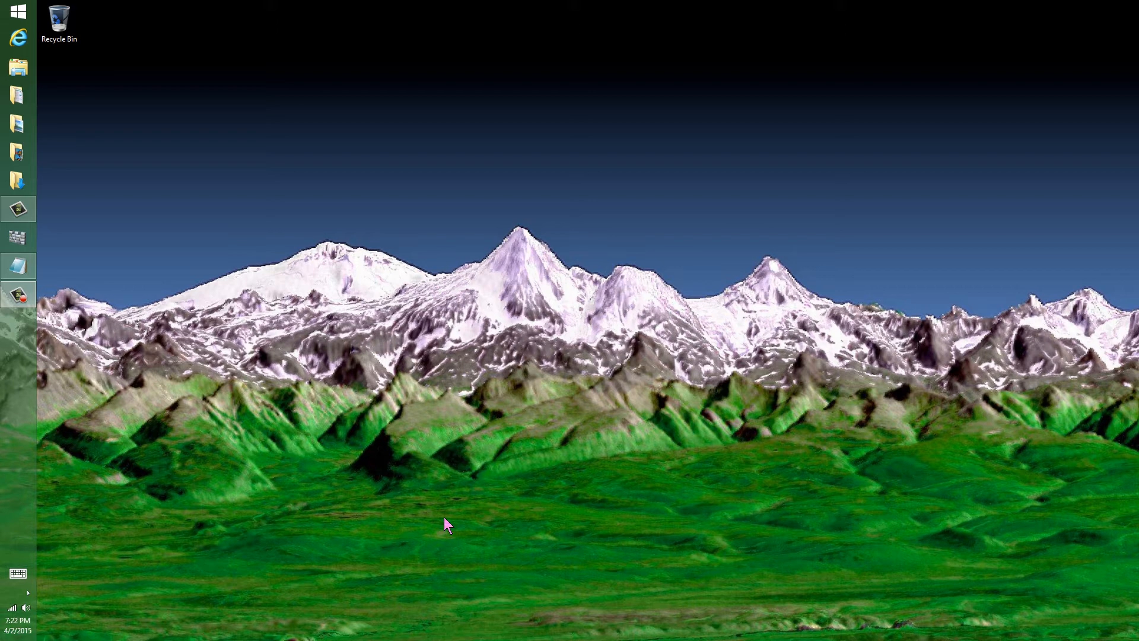
mouse_move(490, 303)
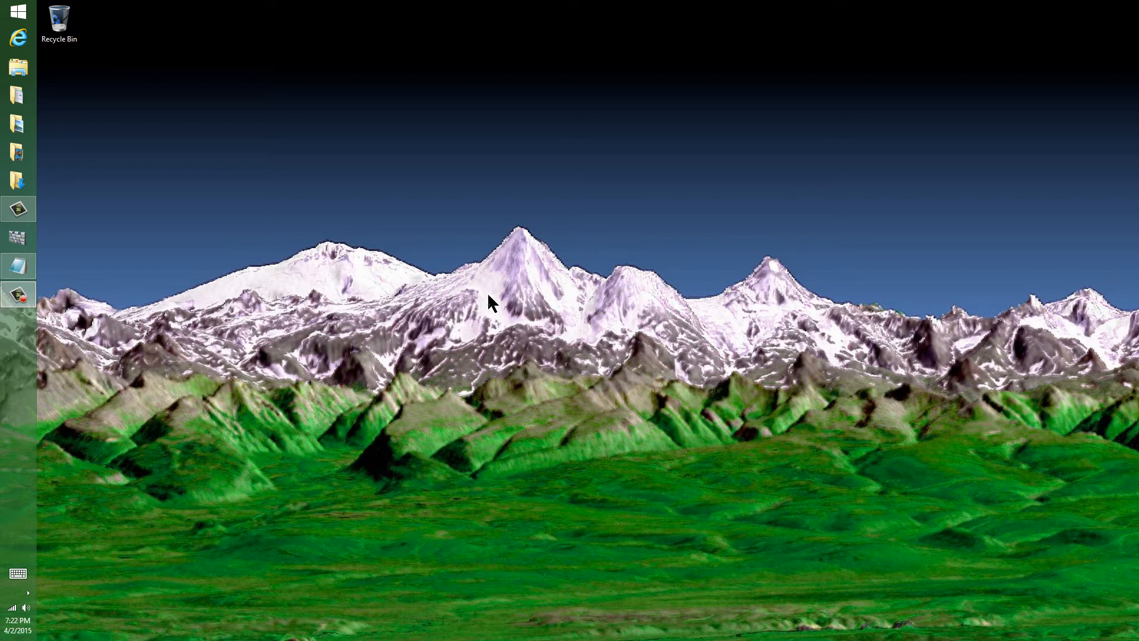
mouse_move(469, 162)
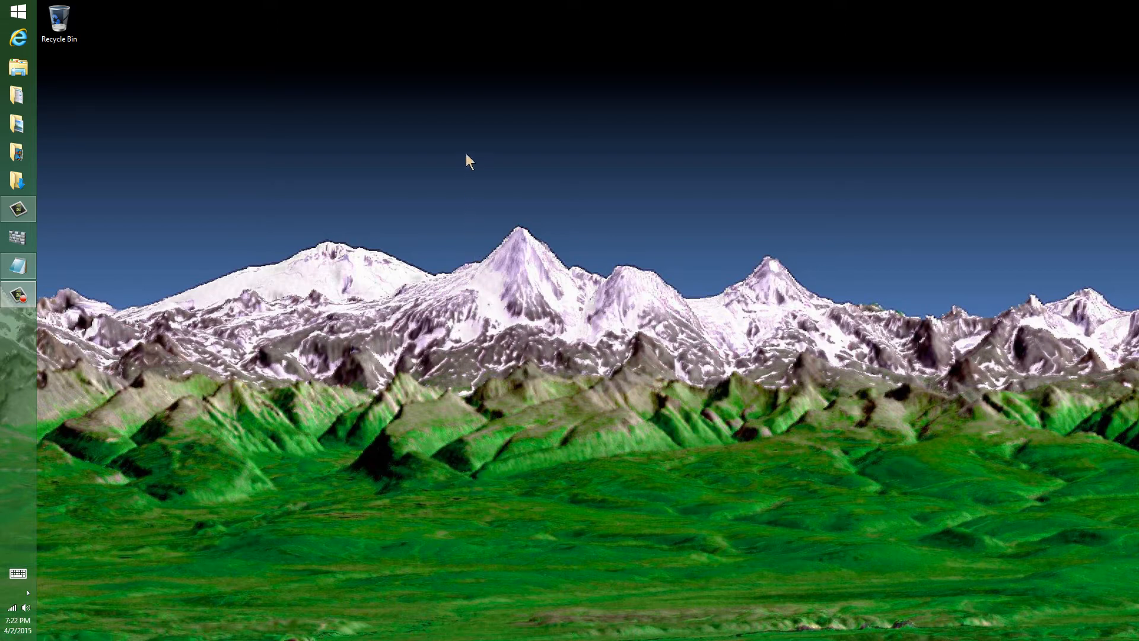
mouse_move(468, 115)
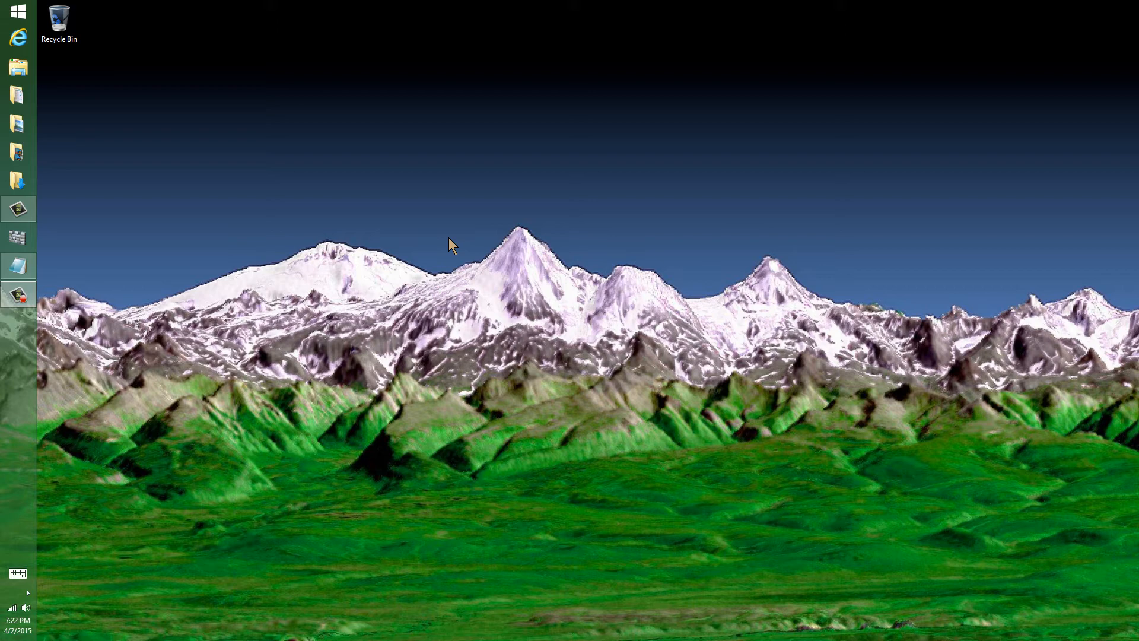
mouse_move(484, 67)
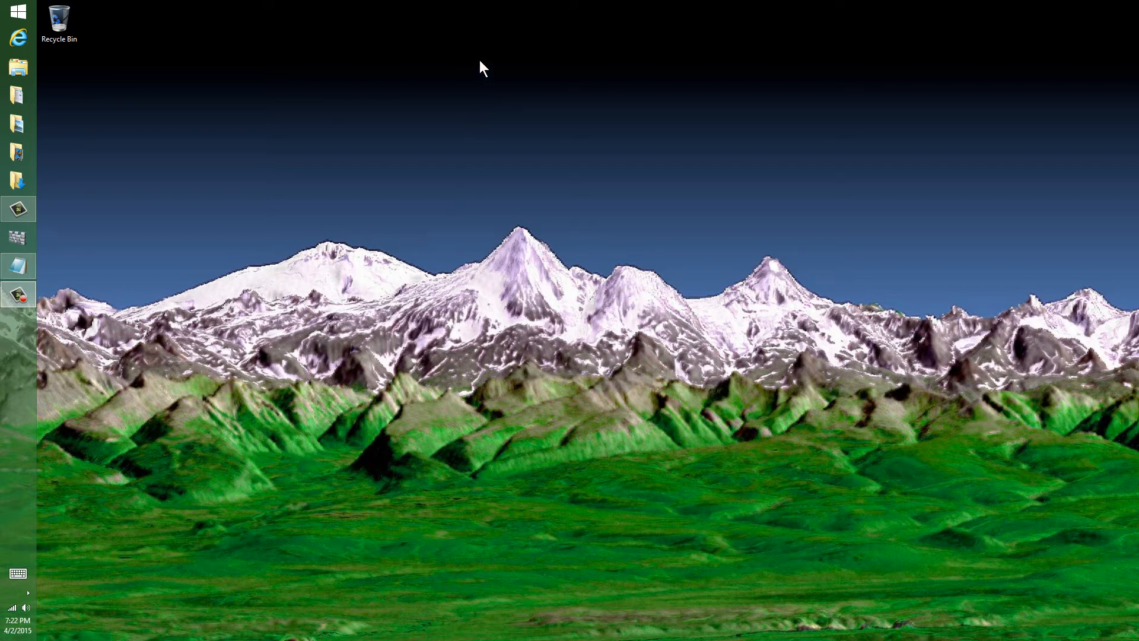
mouse_move(384, 185)
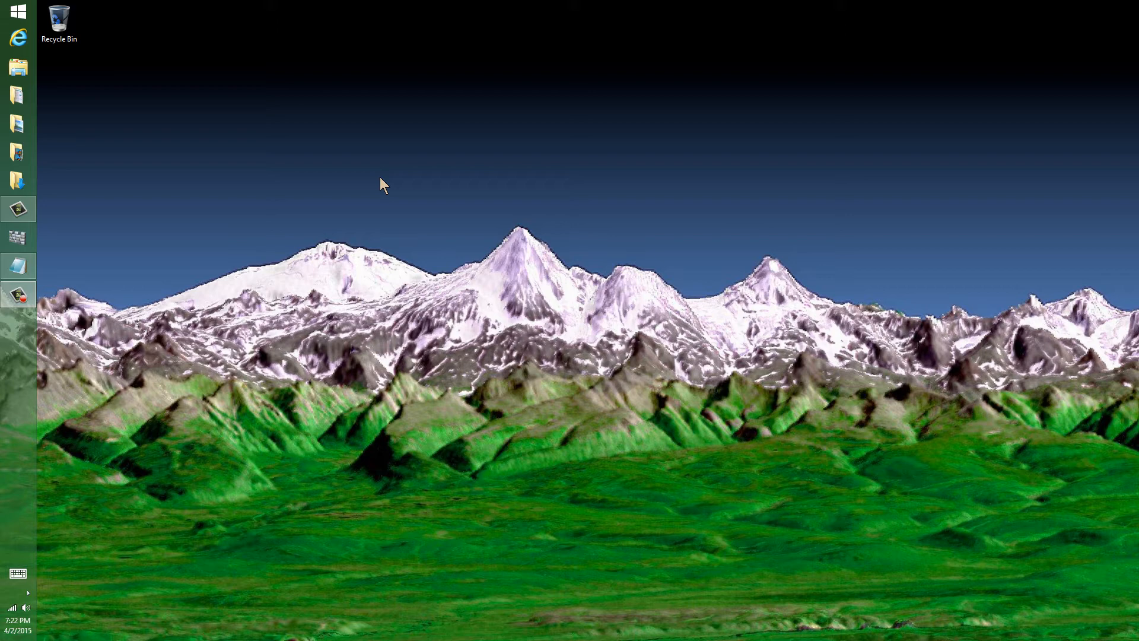
mouse_move(186, 140)
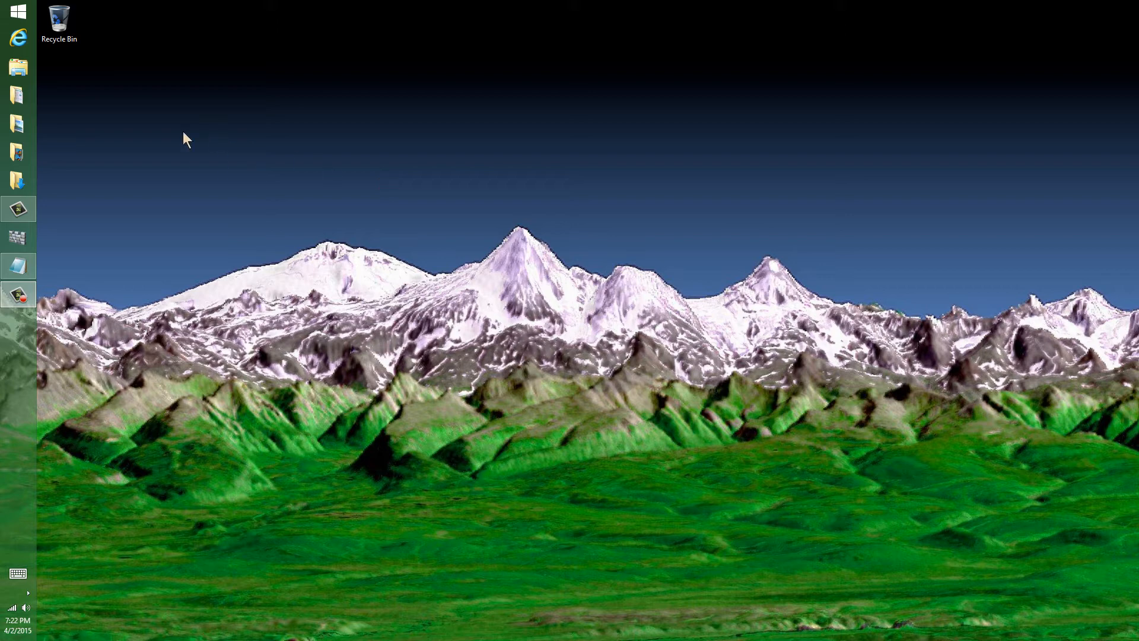
mouse_move(19, 36)
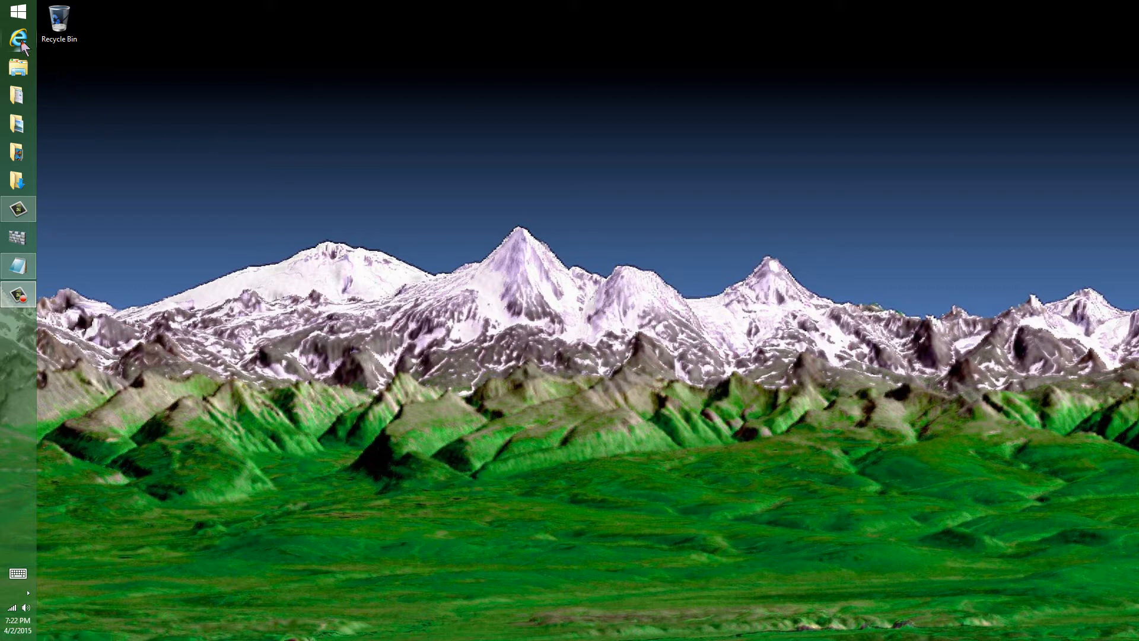
Download the AS-2L Array Manual rev2.pdf from arraysolutions.com and save it
left_click(18, 36)
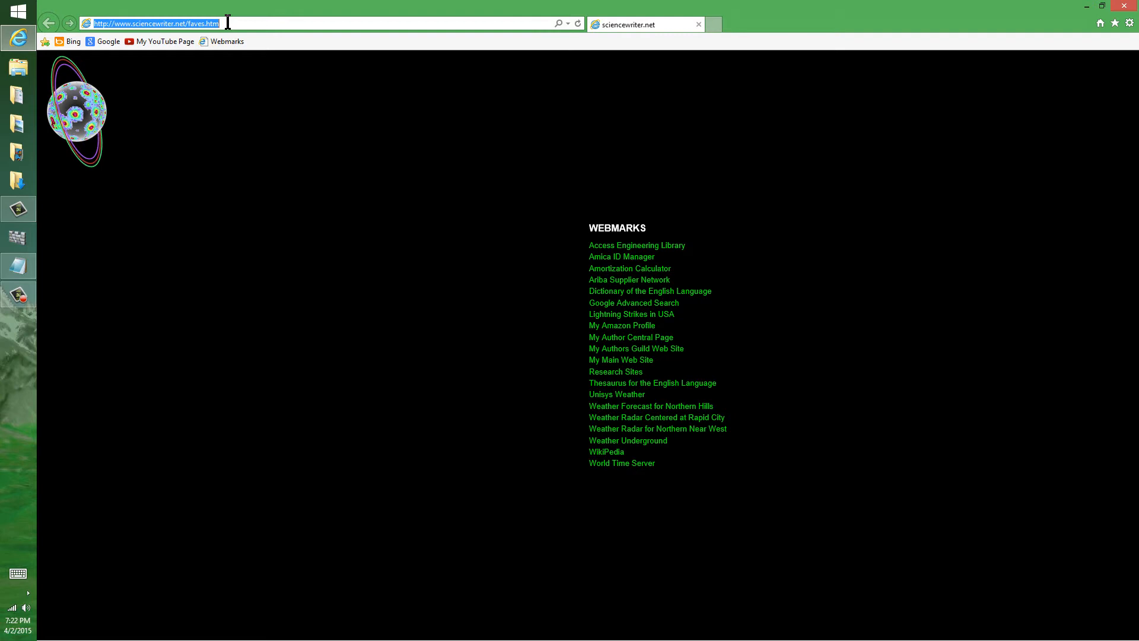
left_click(219, 23)
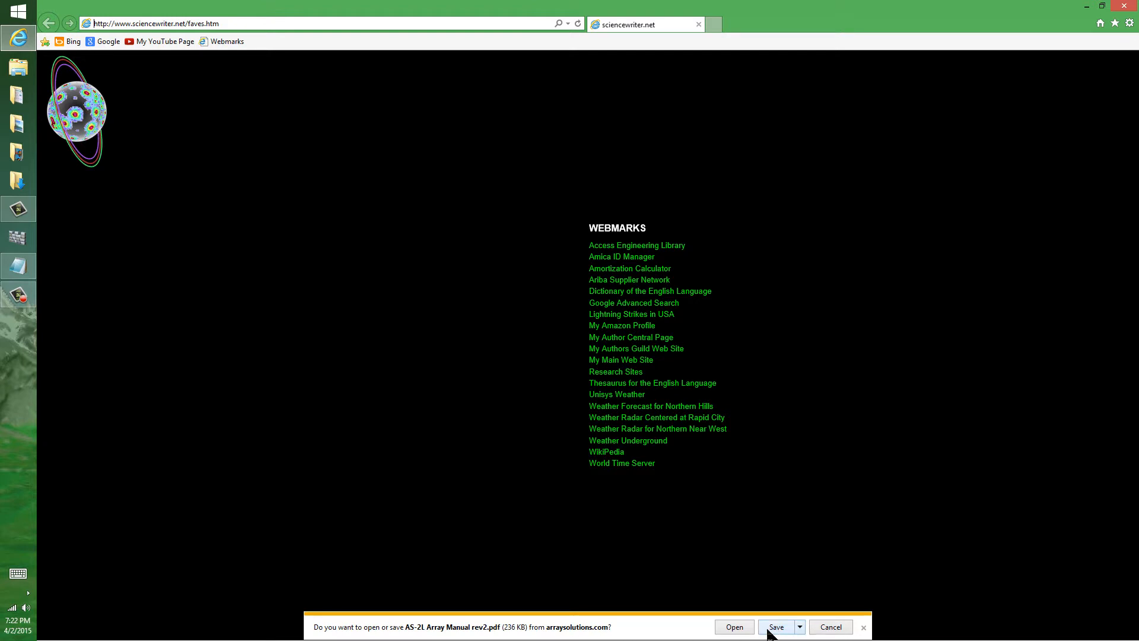
left_click(733, 627)
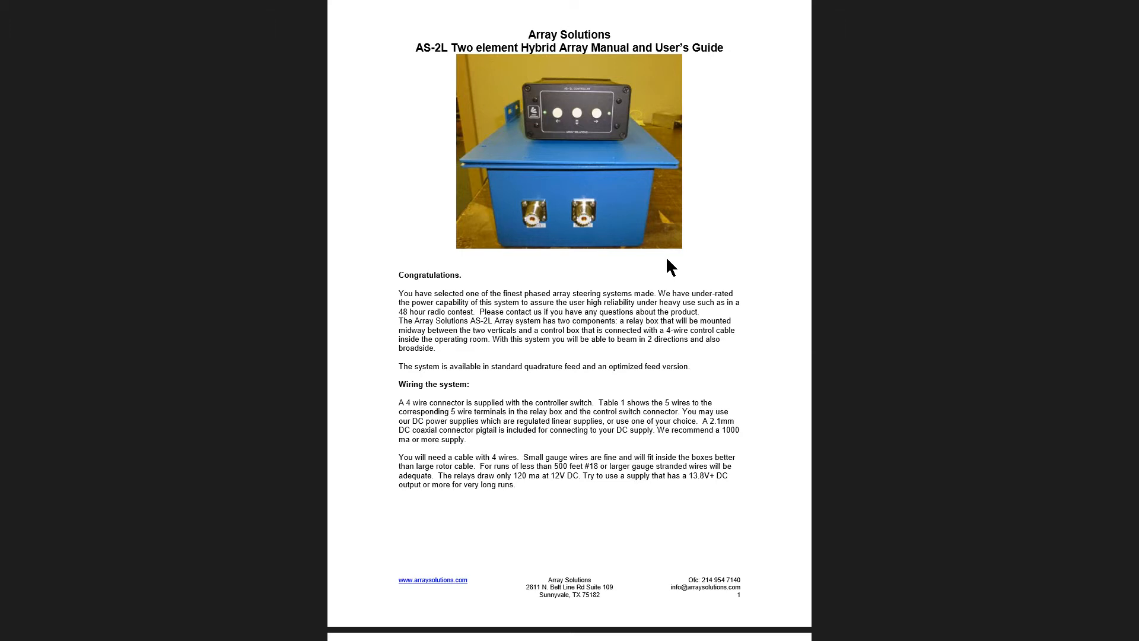
mouse_move(661, 303)
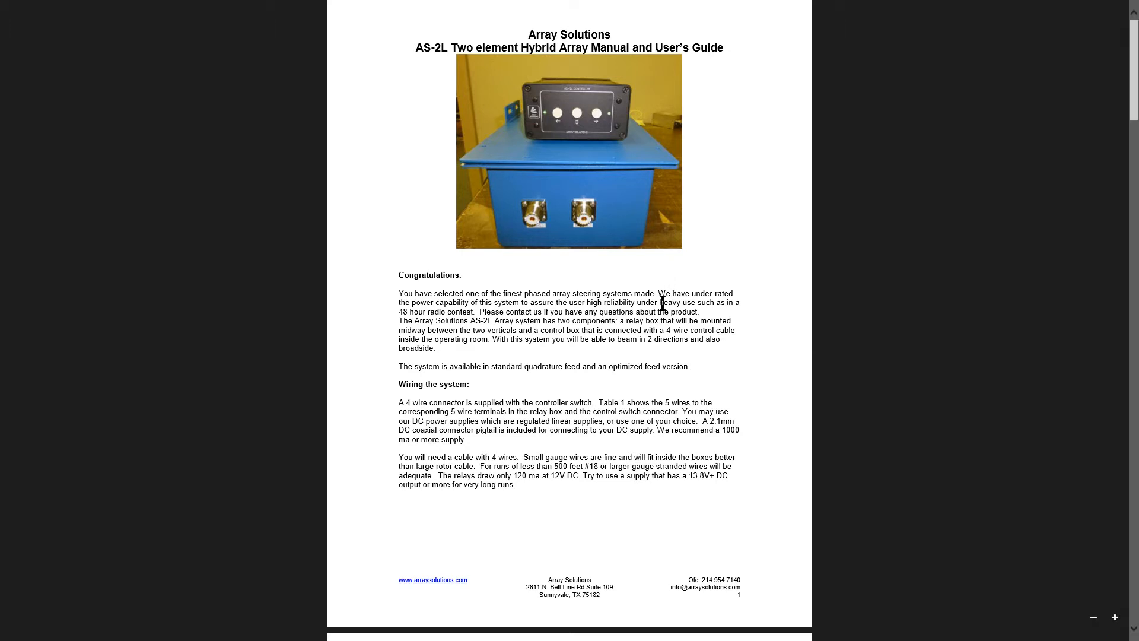
mouse_move(815, 559)
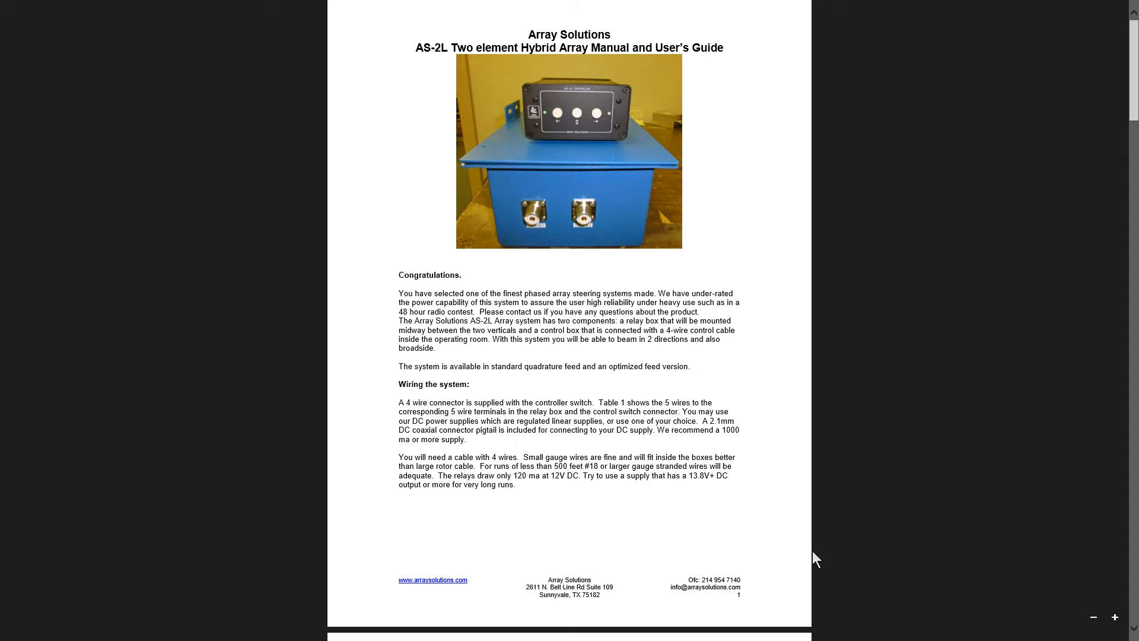
scroll("down", 3)
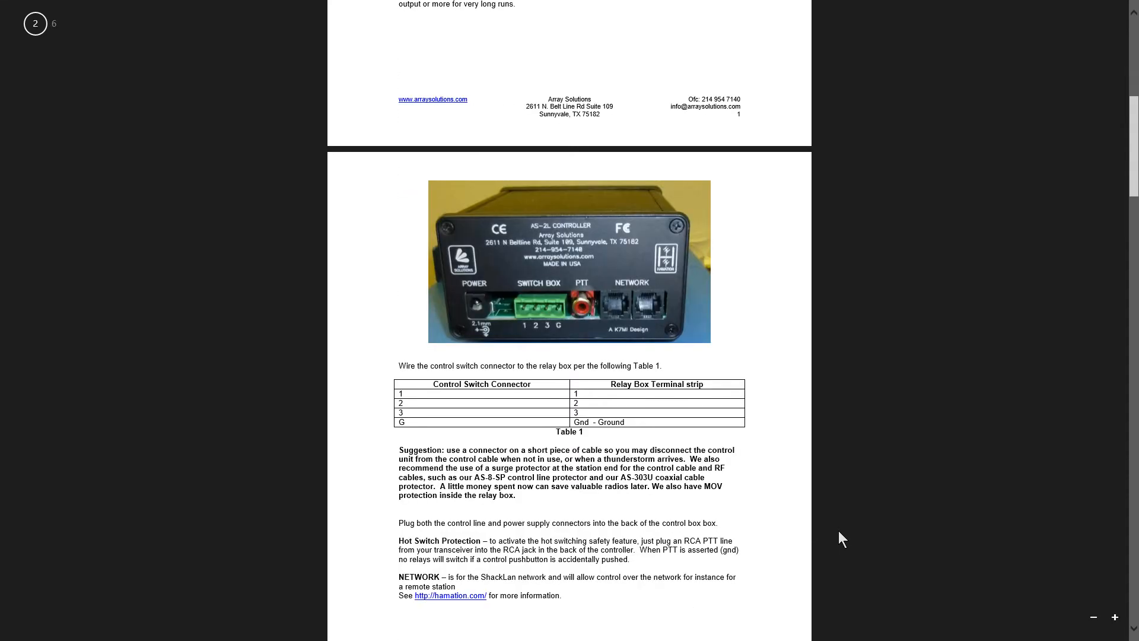
scroll("down", 3)
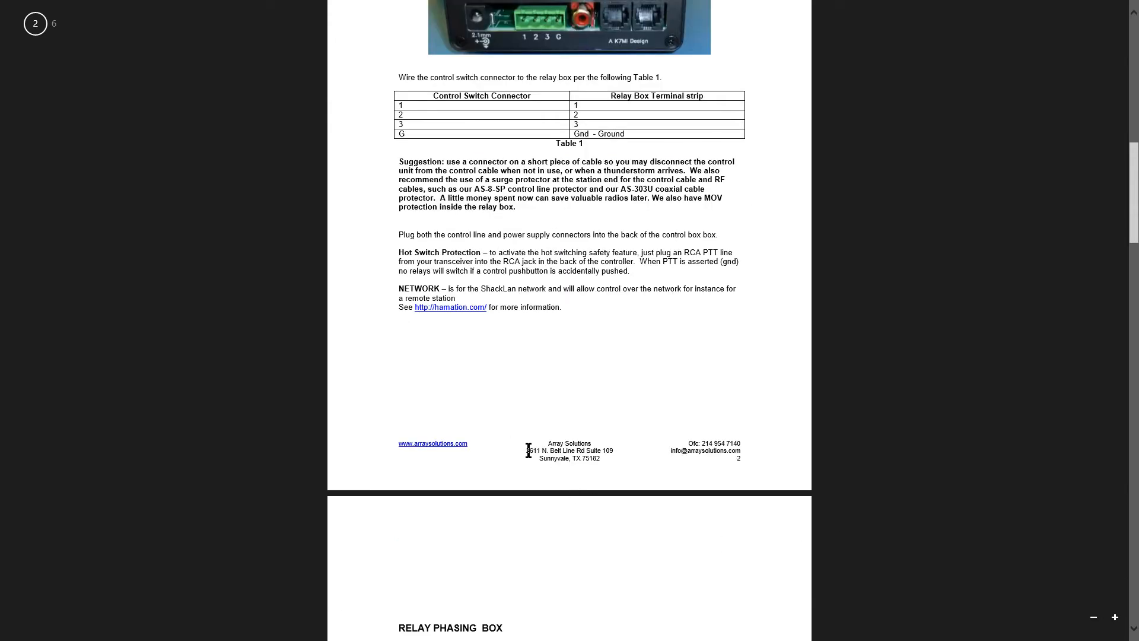
mouse_move(537, 450)
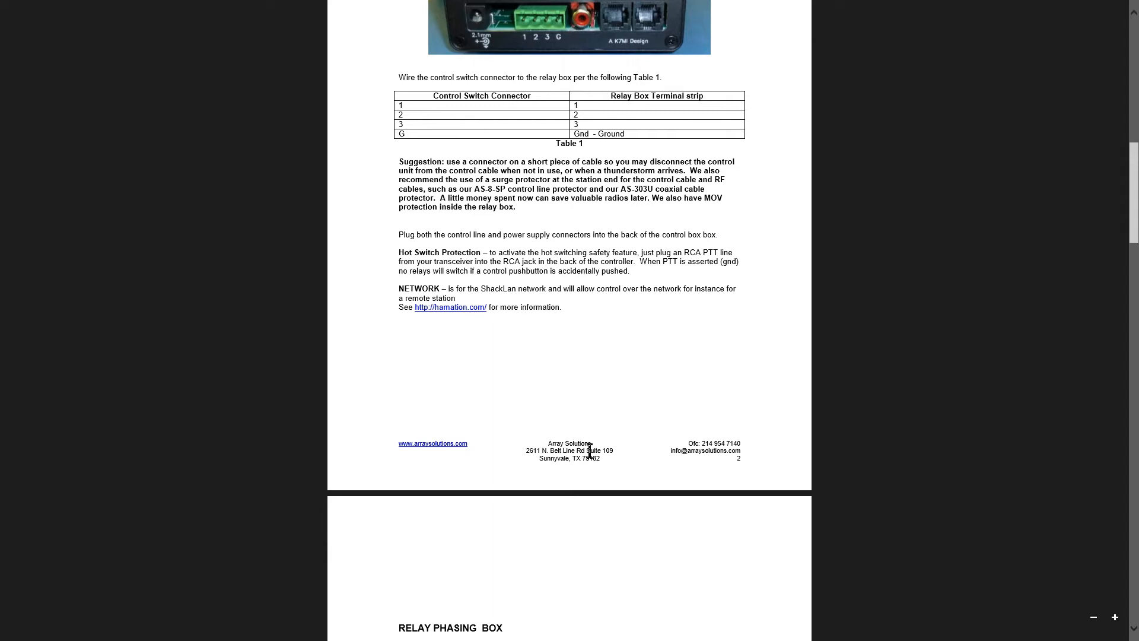
mouse_move(559, 454)
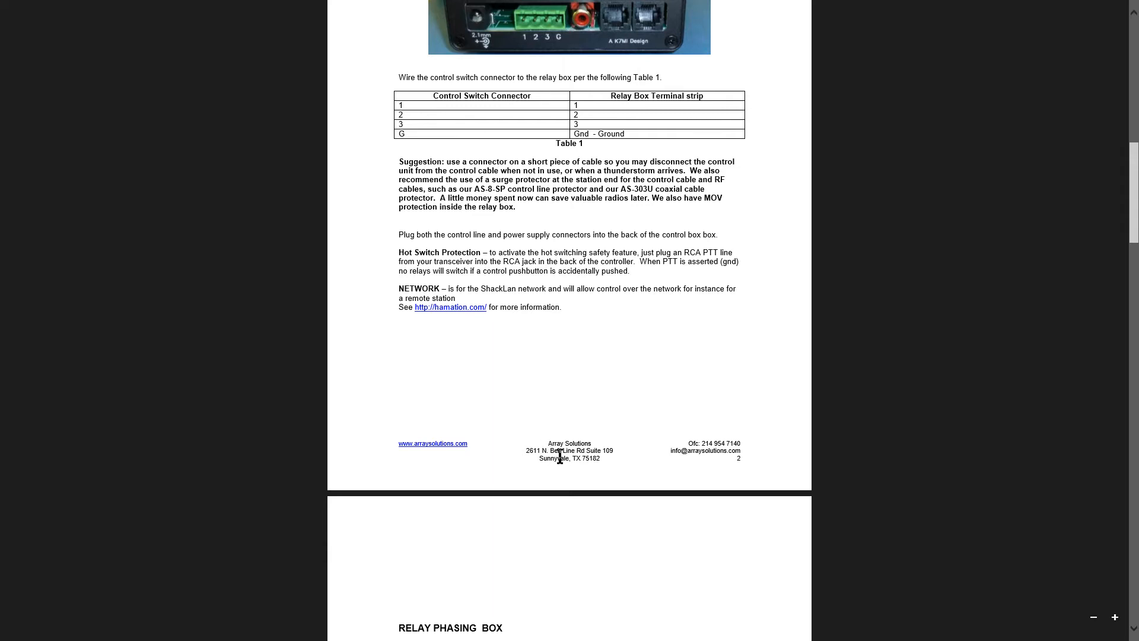
mouse_move(571, 454)
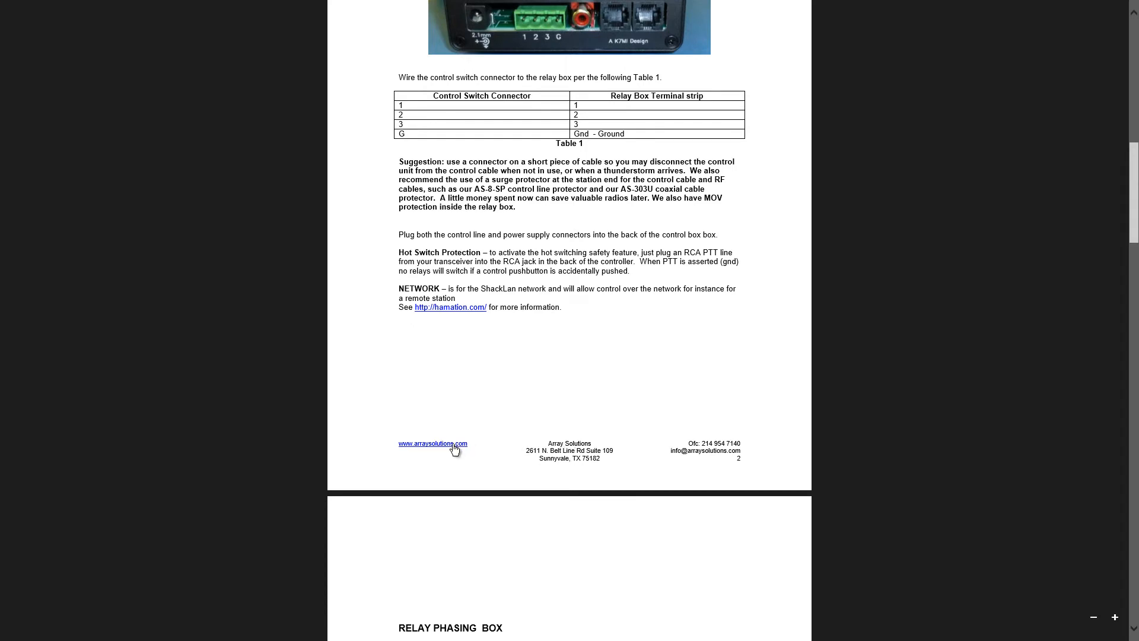
mouse_move(432, 443)
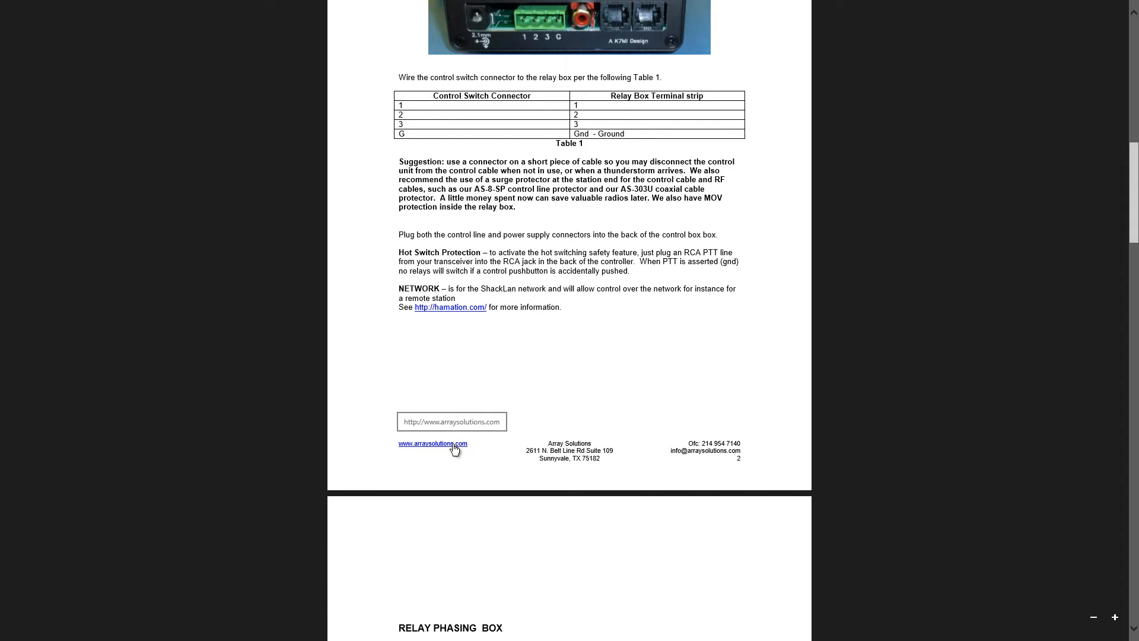
left_click(432, 442)
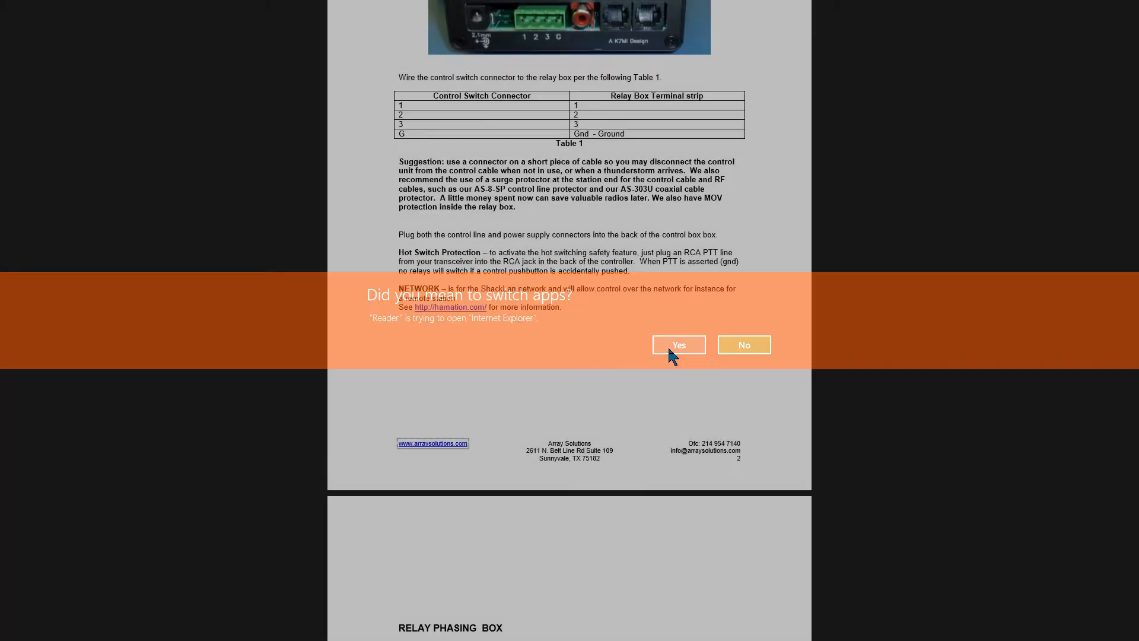
left_click(677, 345)
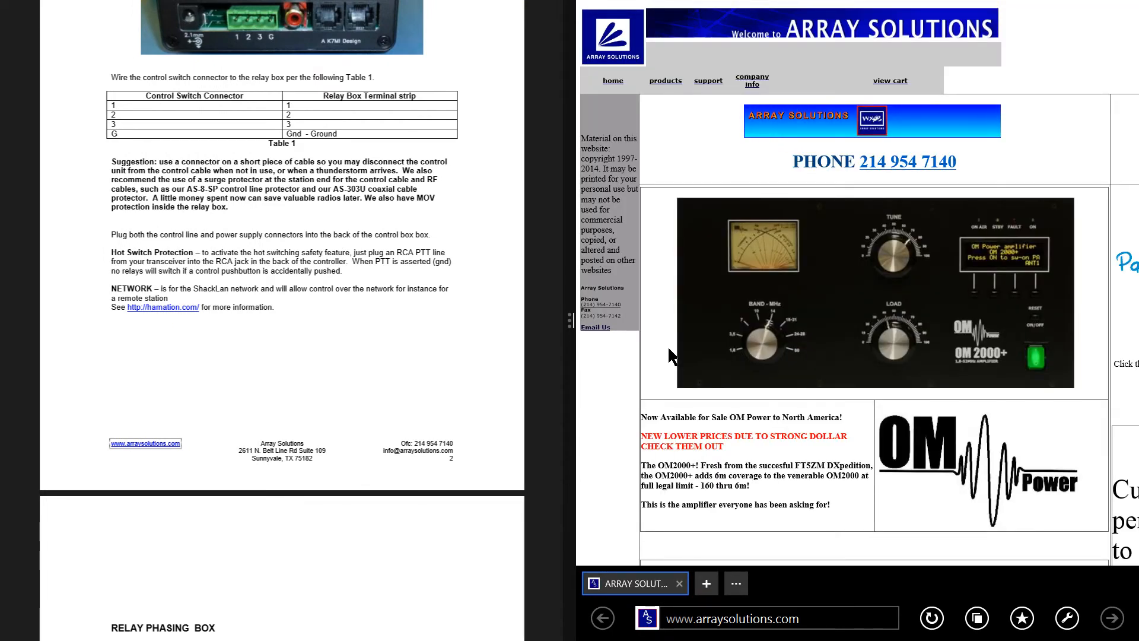
mouse_move(648, 360)
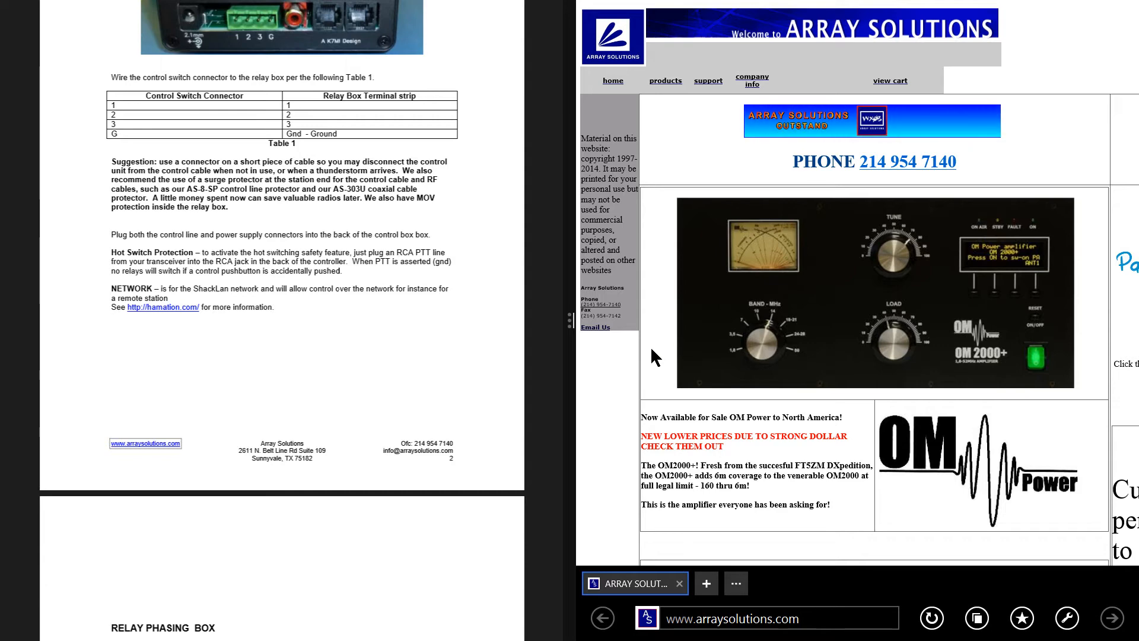
Scroll the Array Solutions home page down to the HA8DU Manual Tuners section
scroll("down", 3)
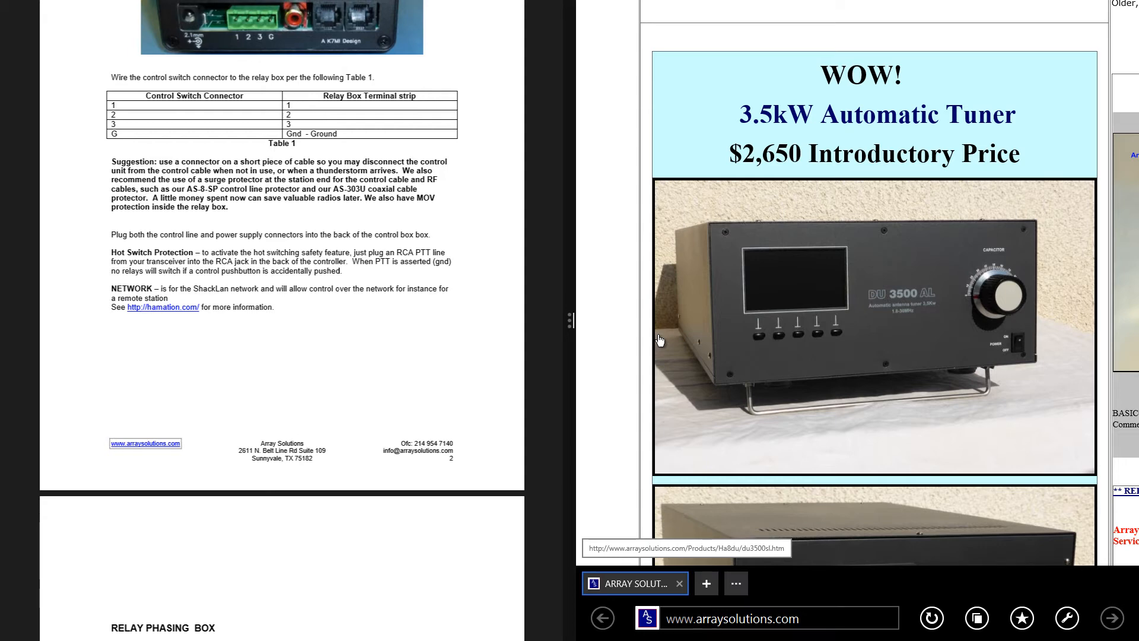
scroll("down", 3)
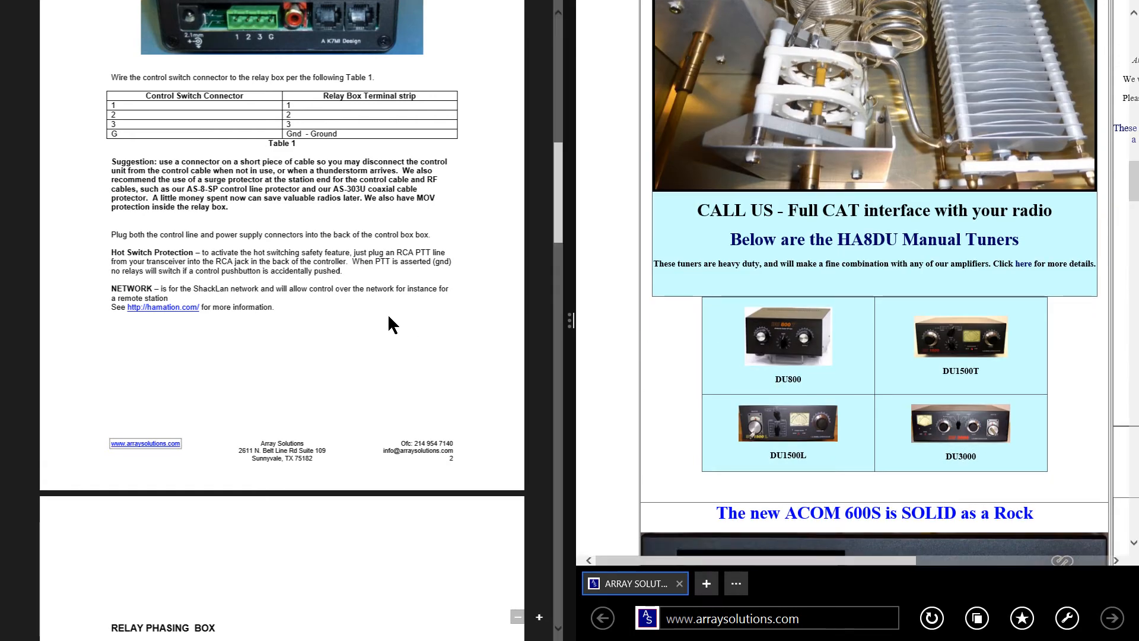
Scroll the manual through pages 2–6 to the Specifications table and back to page 1
scroll("down", 3)
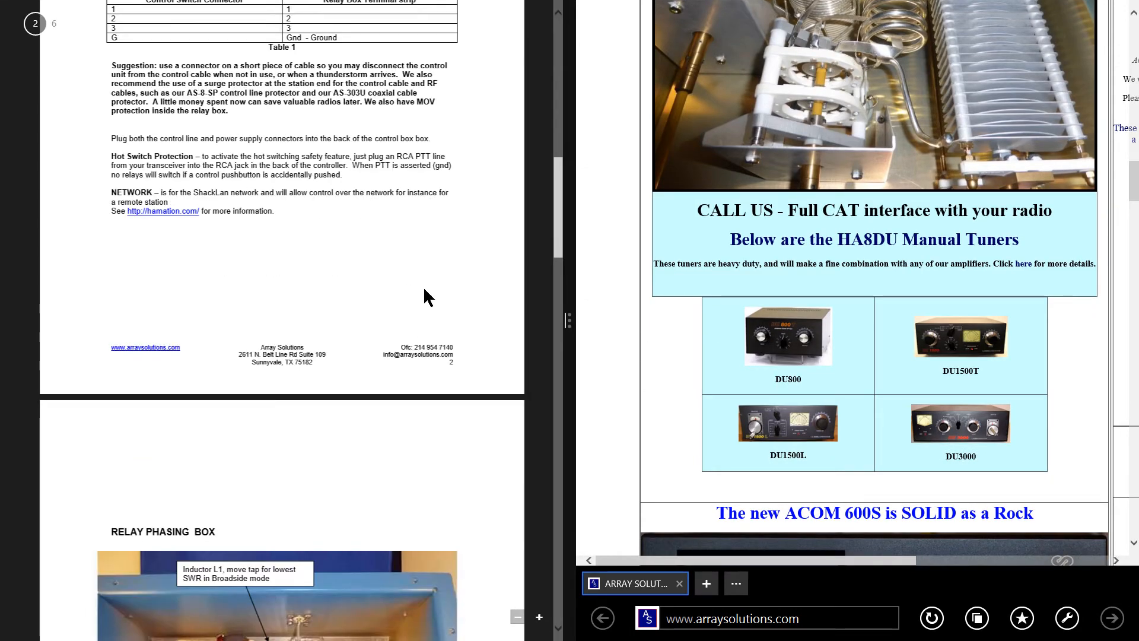
scroll("down", 3)
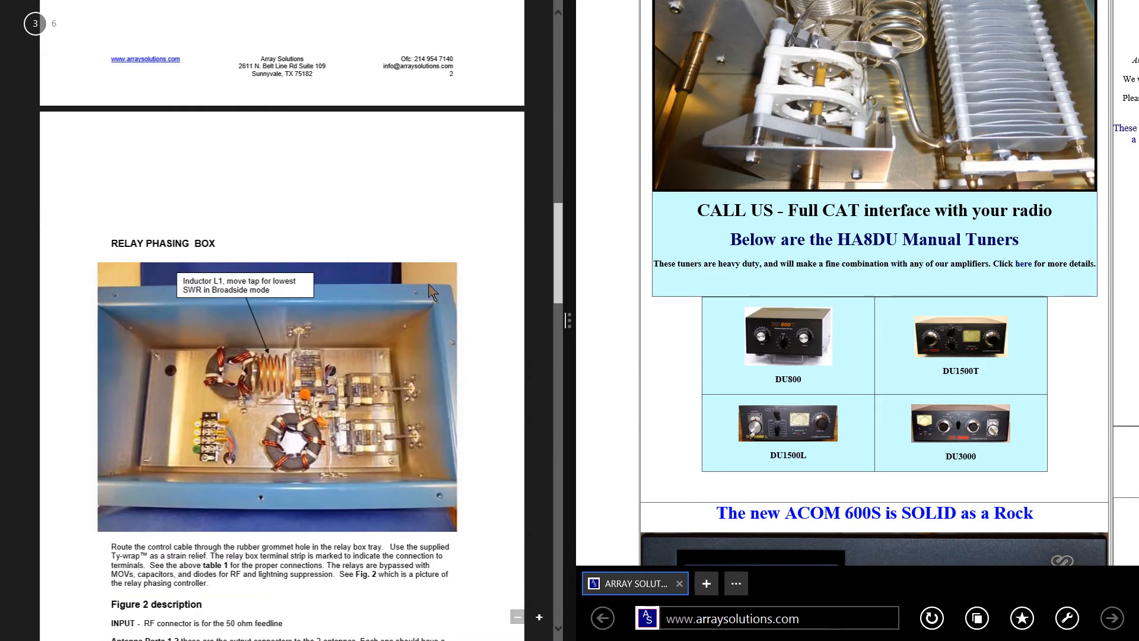
scroll("down", 3)
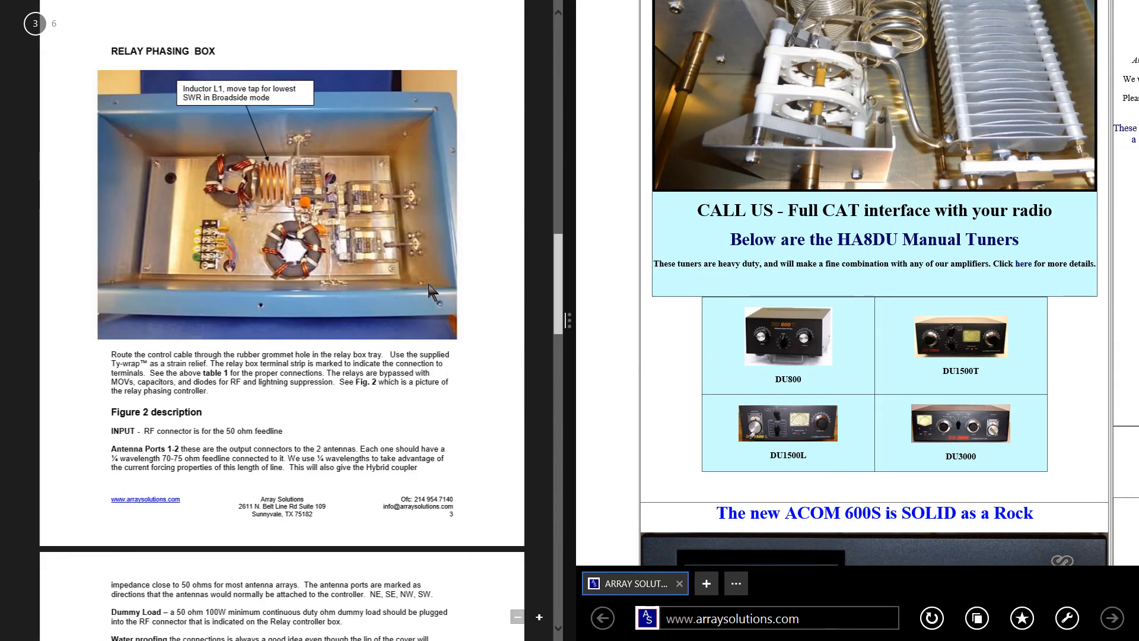
scroll("down", 3)
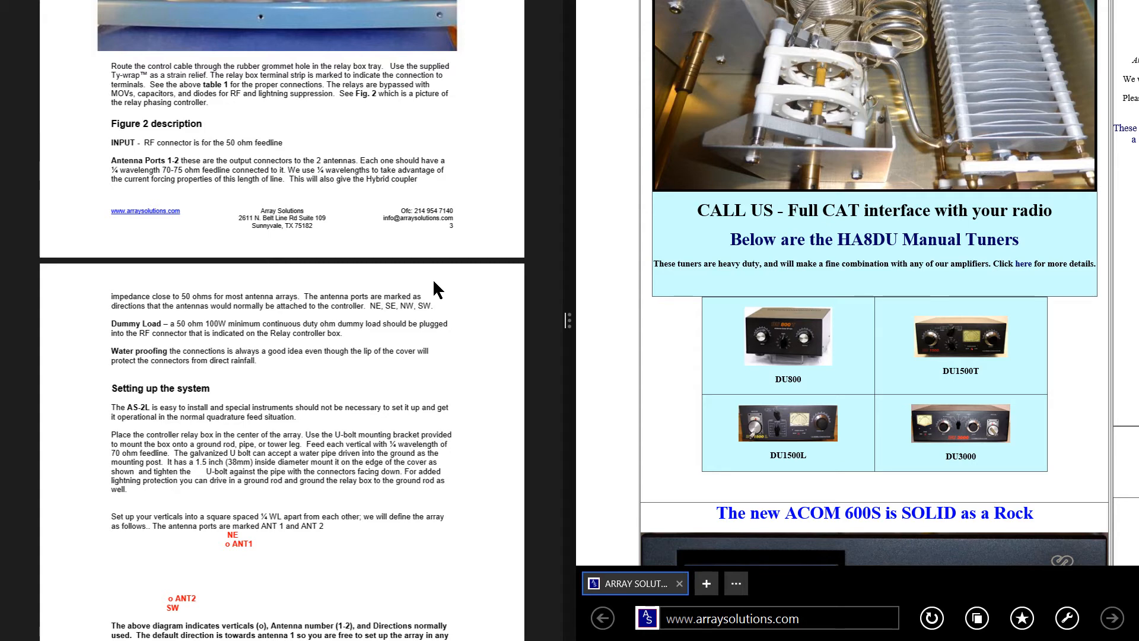
scroll("down", 3)
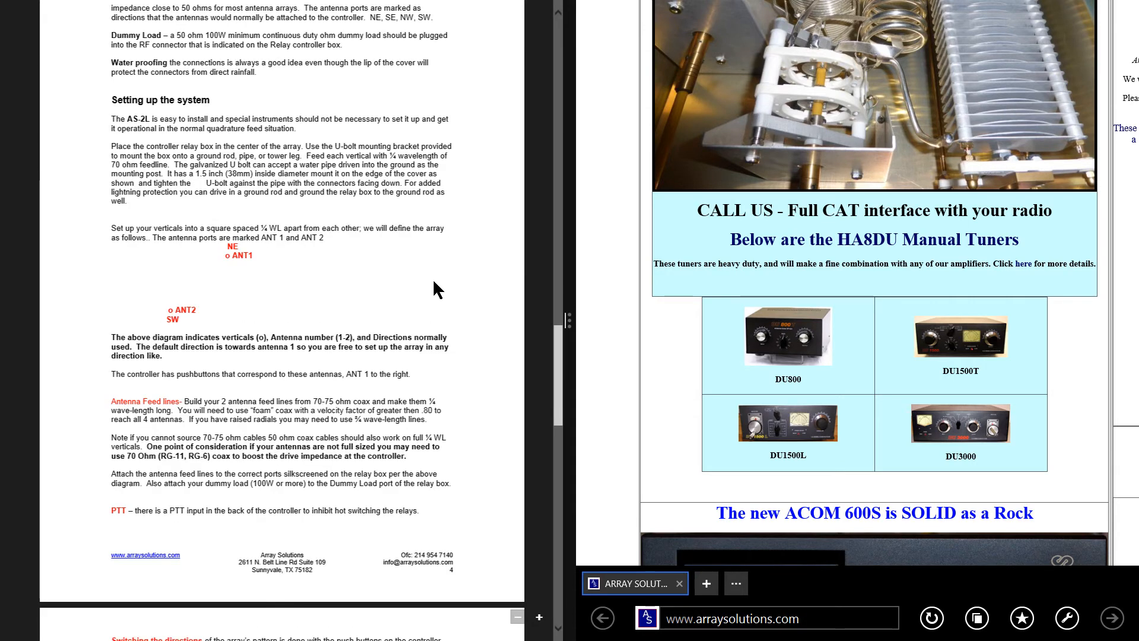
scroll("down", 3)
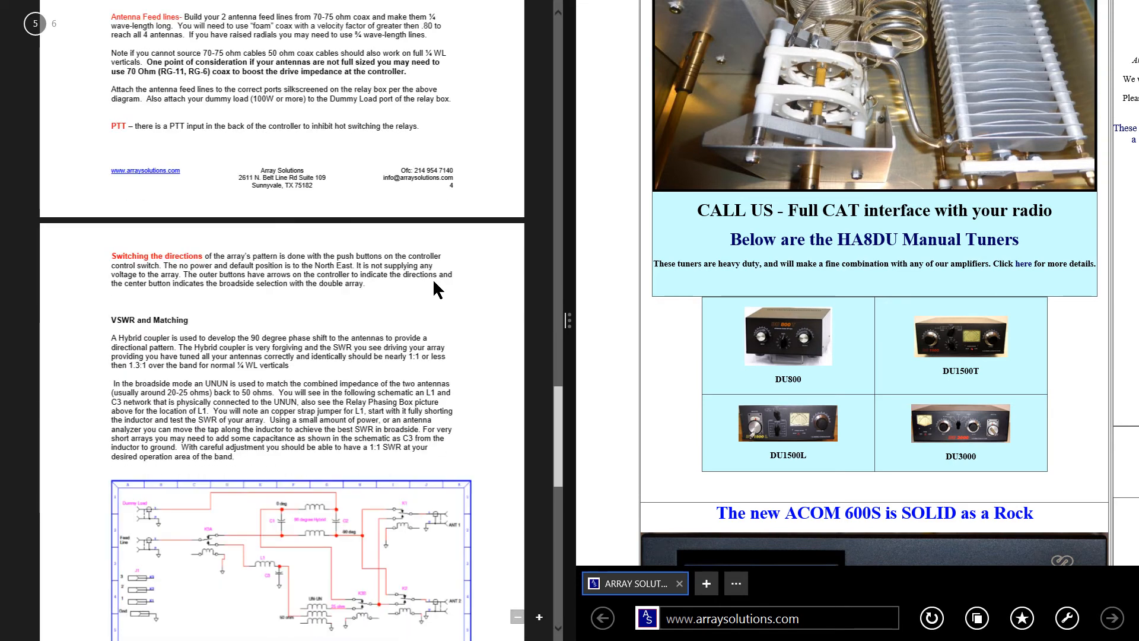
scroll("down", 3)
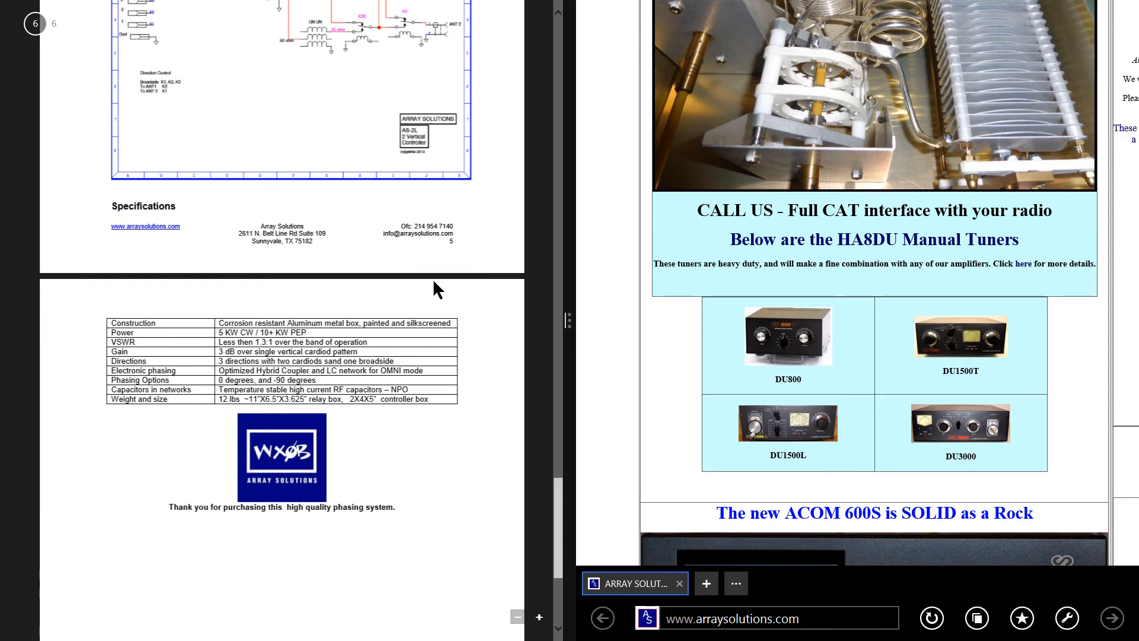
scroll("down", 3)
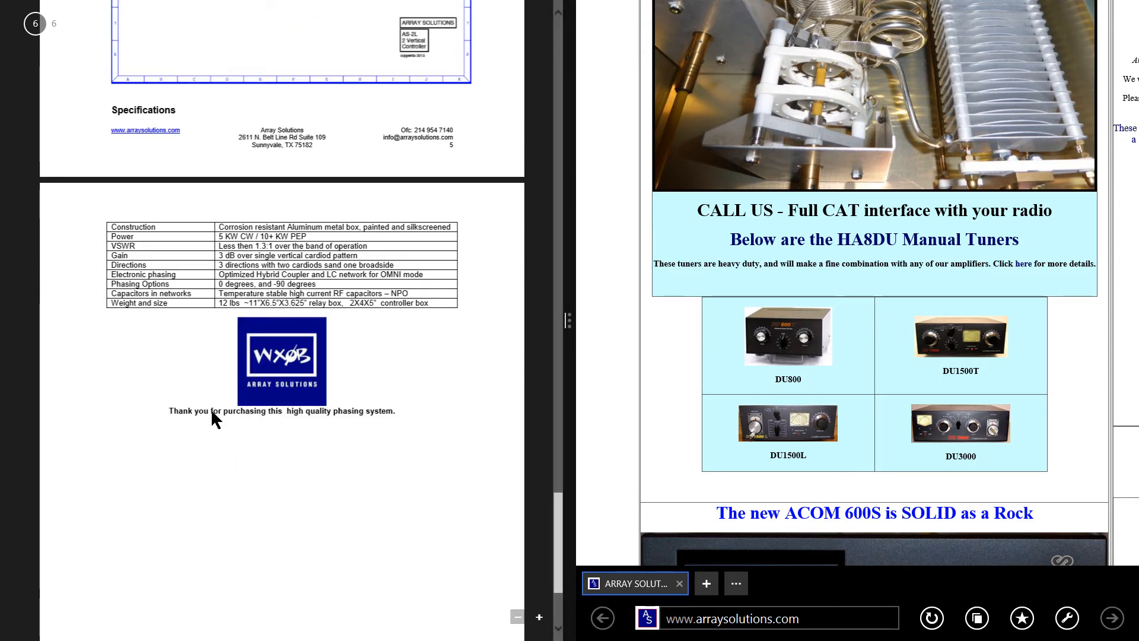
mouse_move(377, 407)
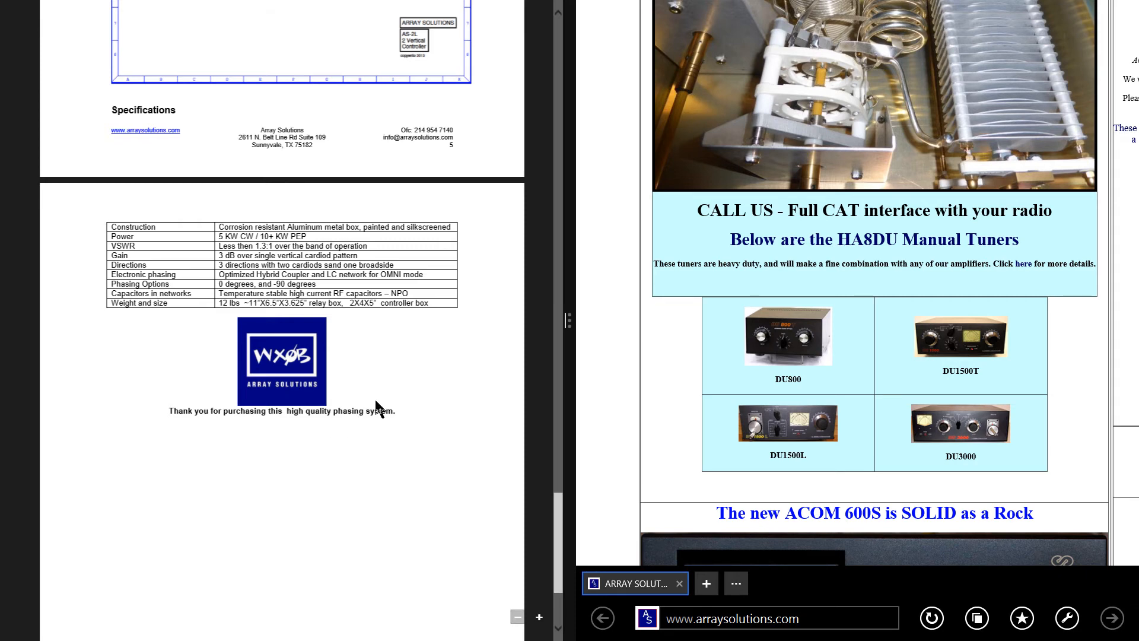
scroll("down", 3)
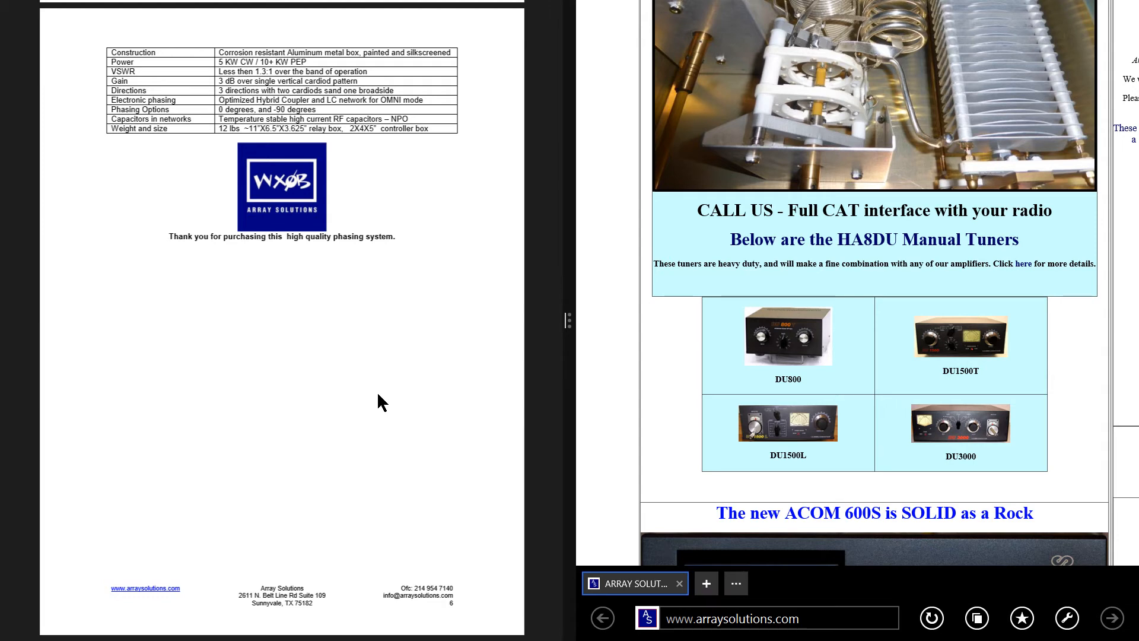
scroll("down", 3)
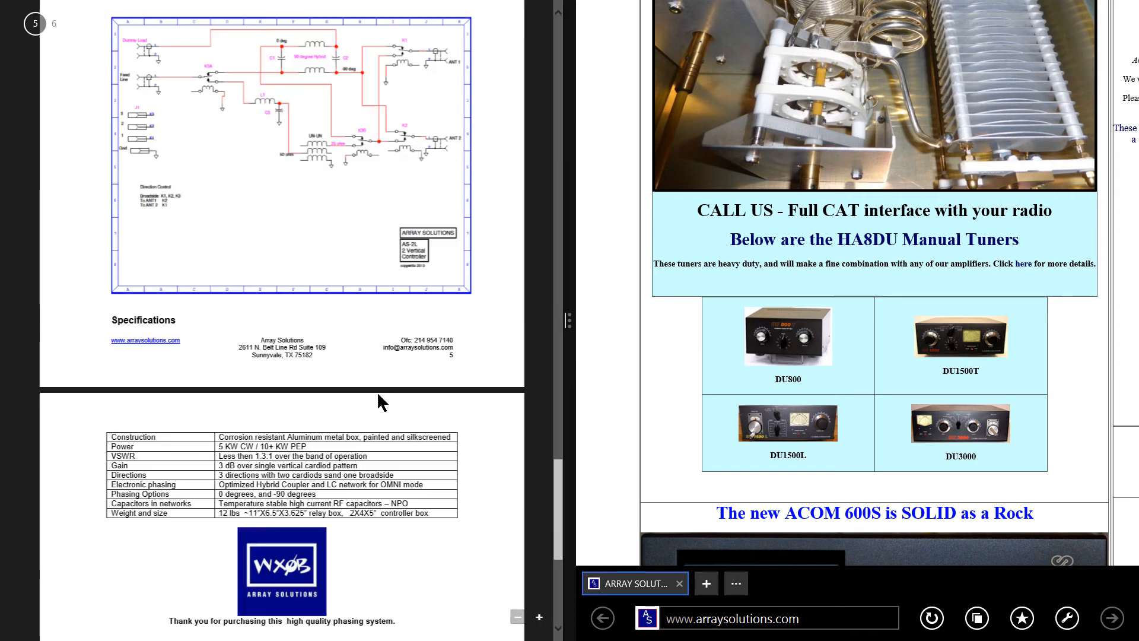
scroll("down", 3)
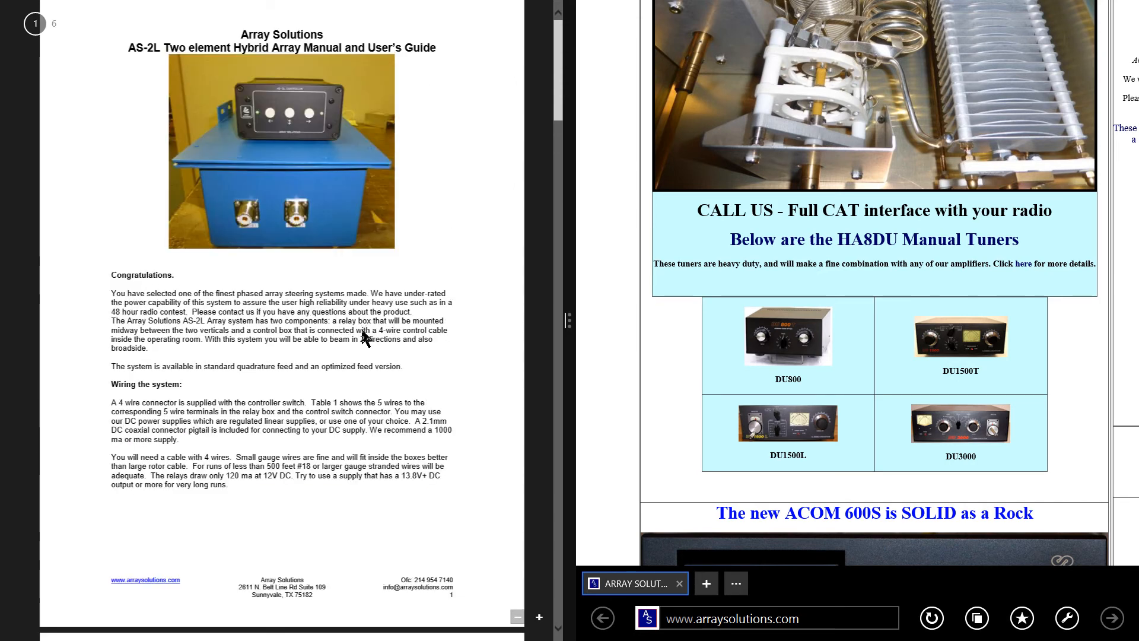
mouse_move(151, 68)
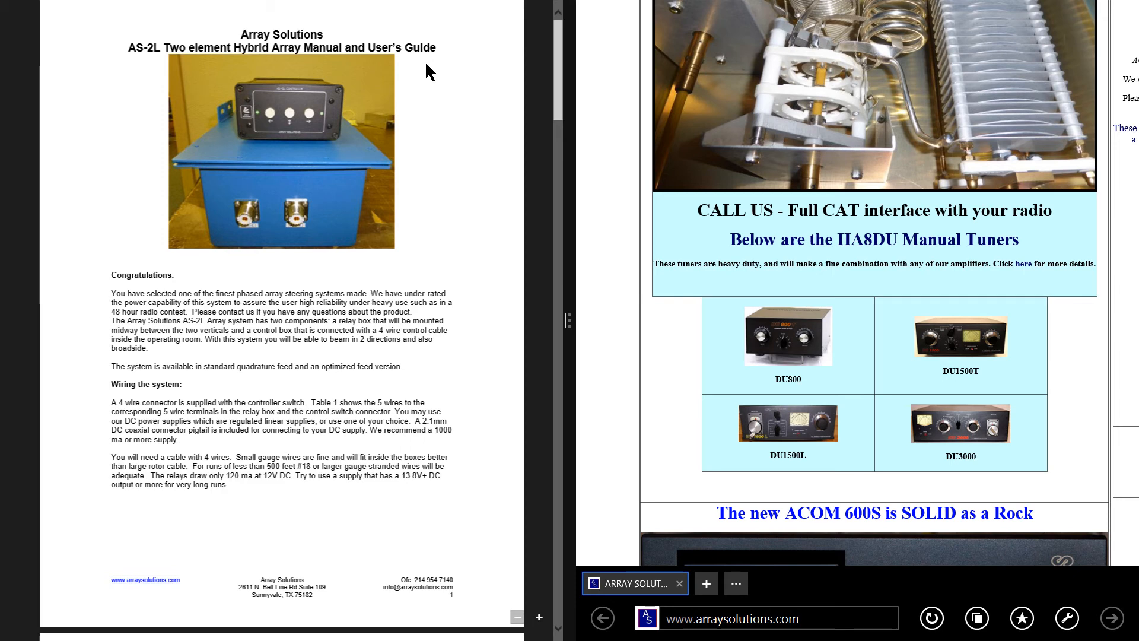
mouse_move(643, 302)
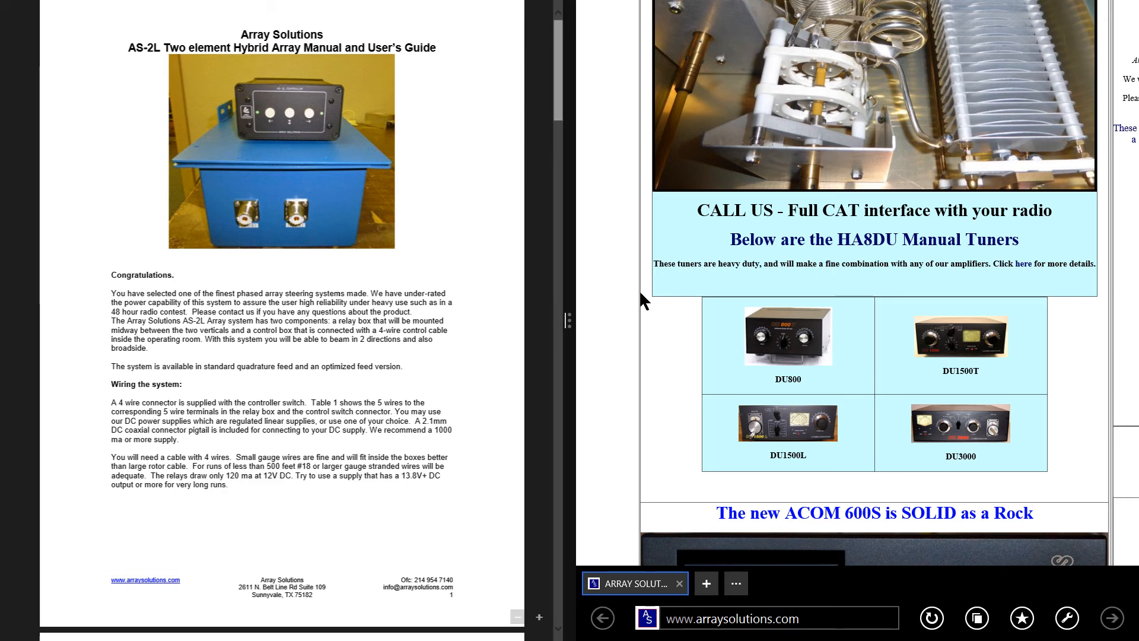
Scroll the site down to the Shared Apex Loop Array section, then close Internet Explorer to the desktop
scroll("down", 3)
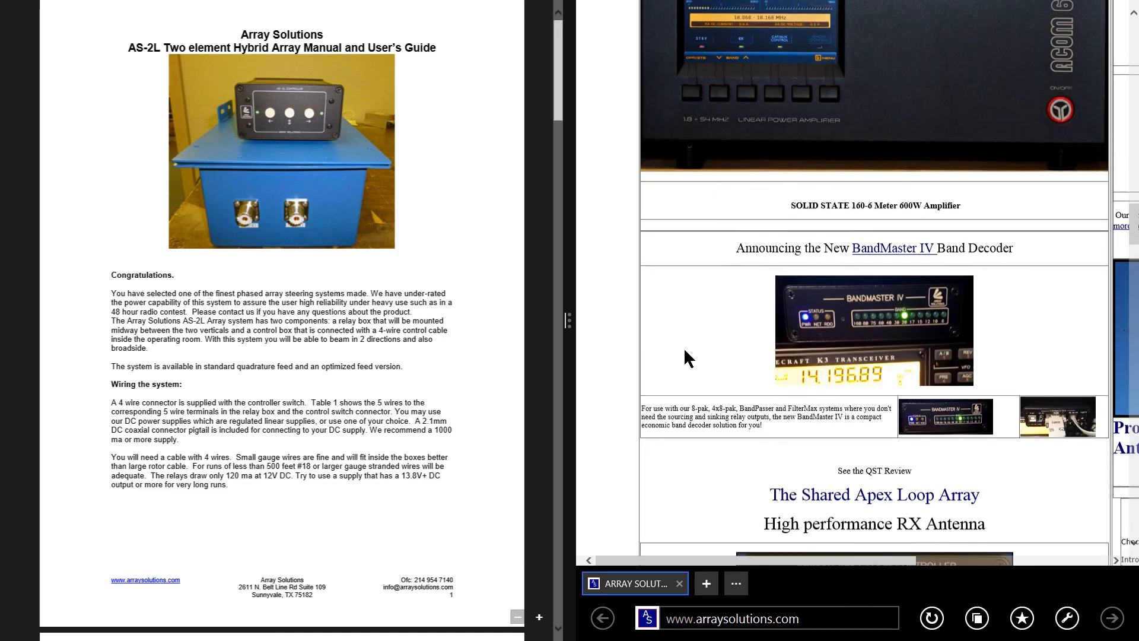
scroll("down", 3)
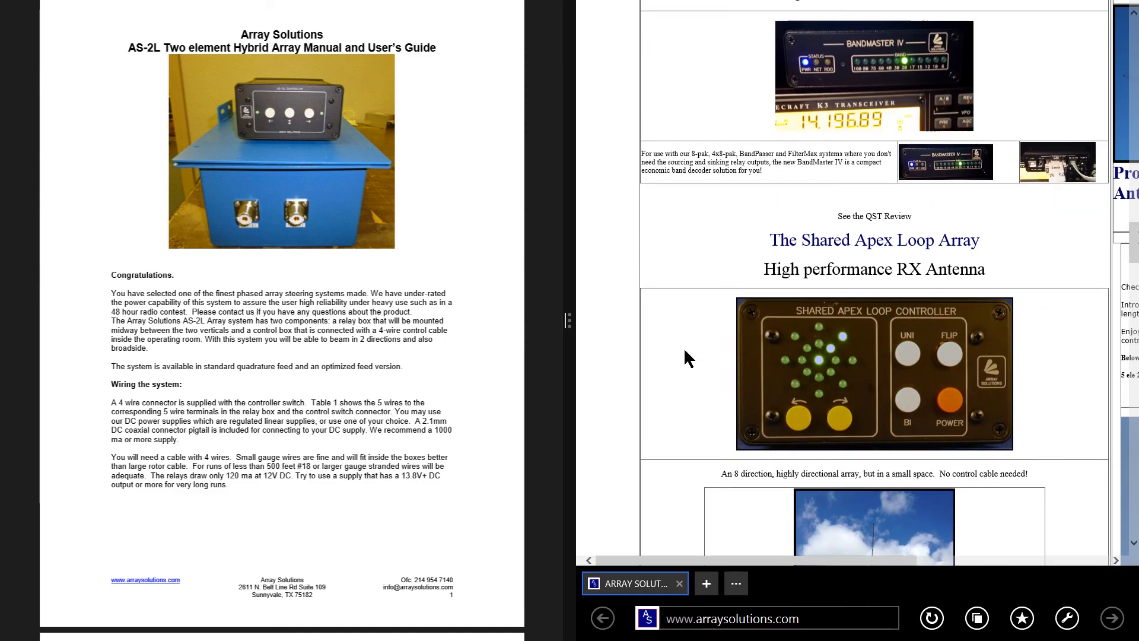
scroll("down", 3)
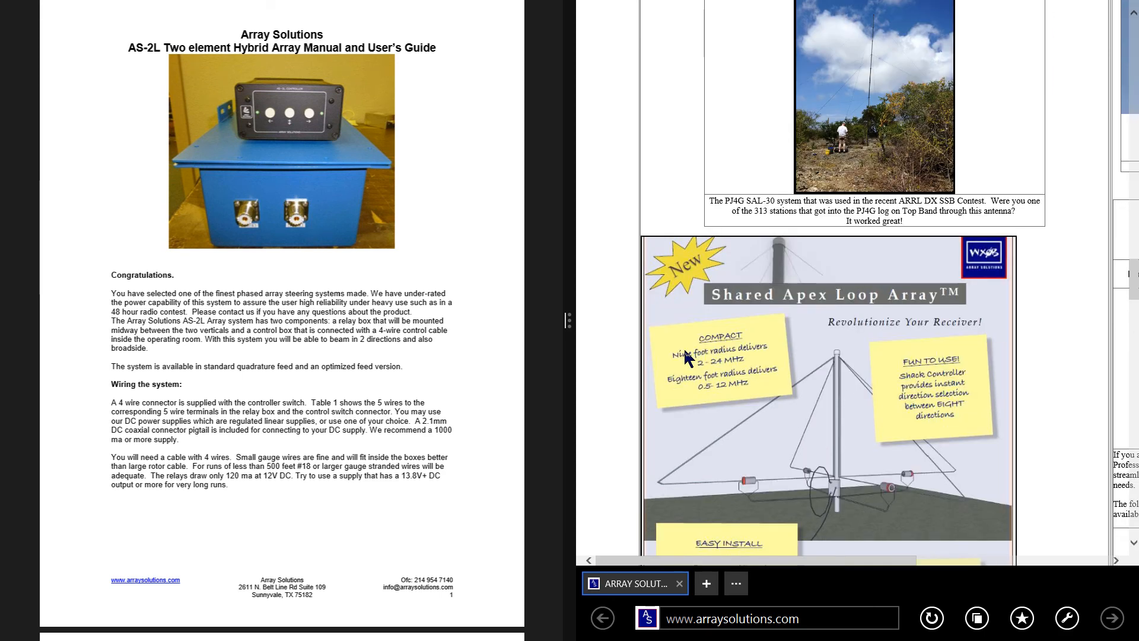
scroll("down", 3)
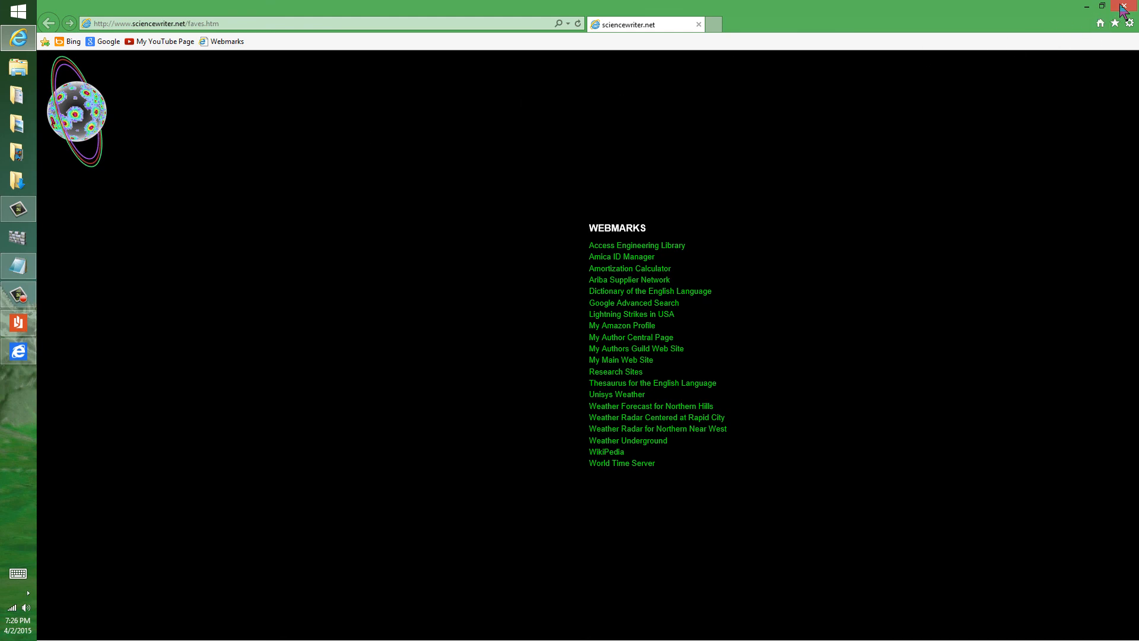
left_click(1131, 7)
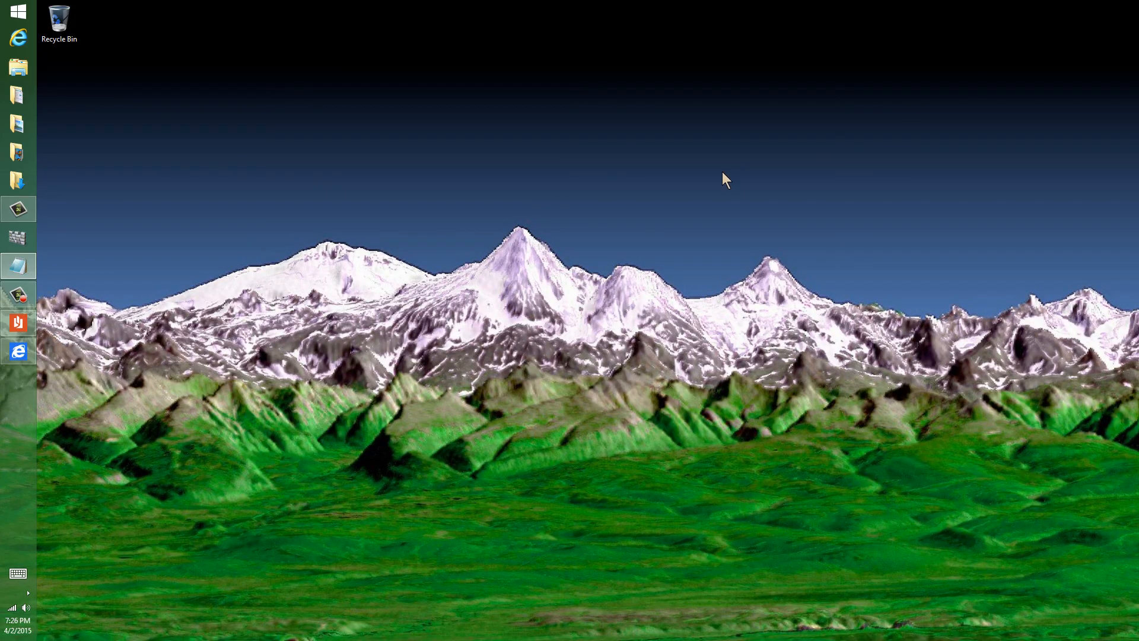